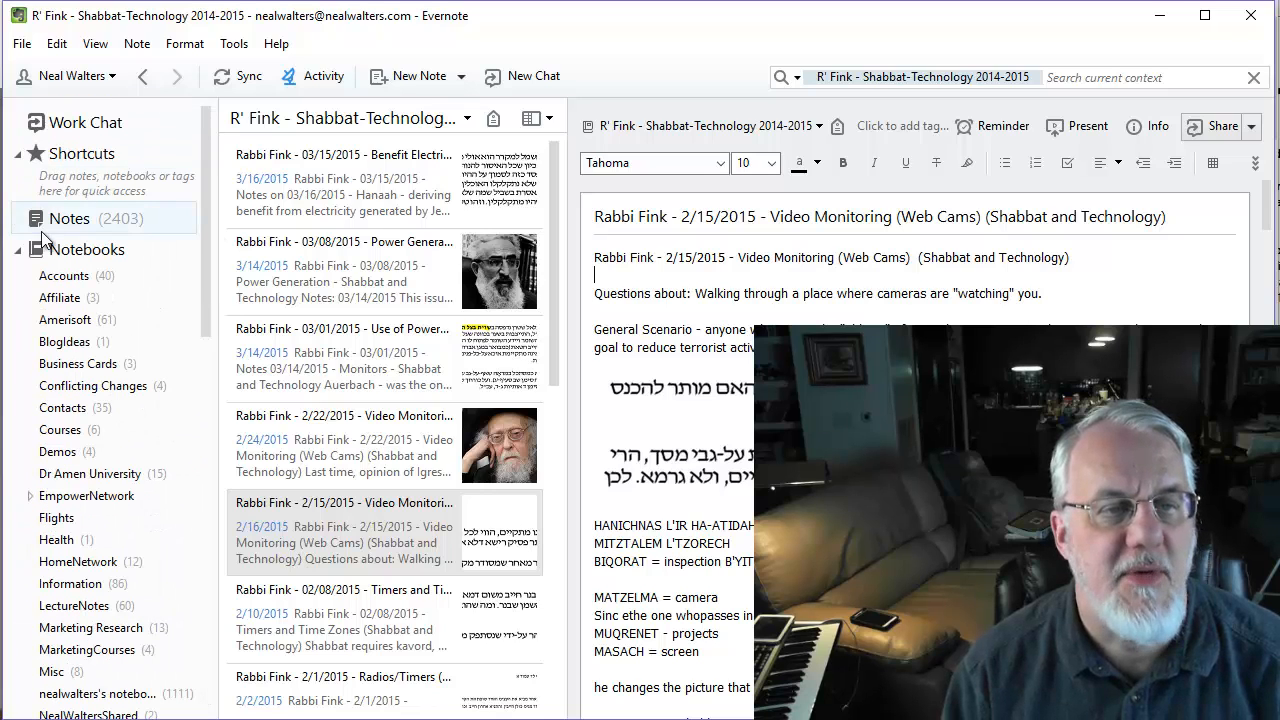
Step: Switch the sidebar to All Notes so the list shows every notebook's notes
click(64, 218)
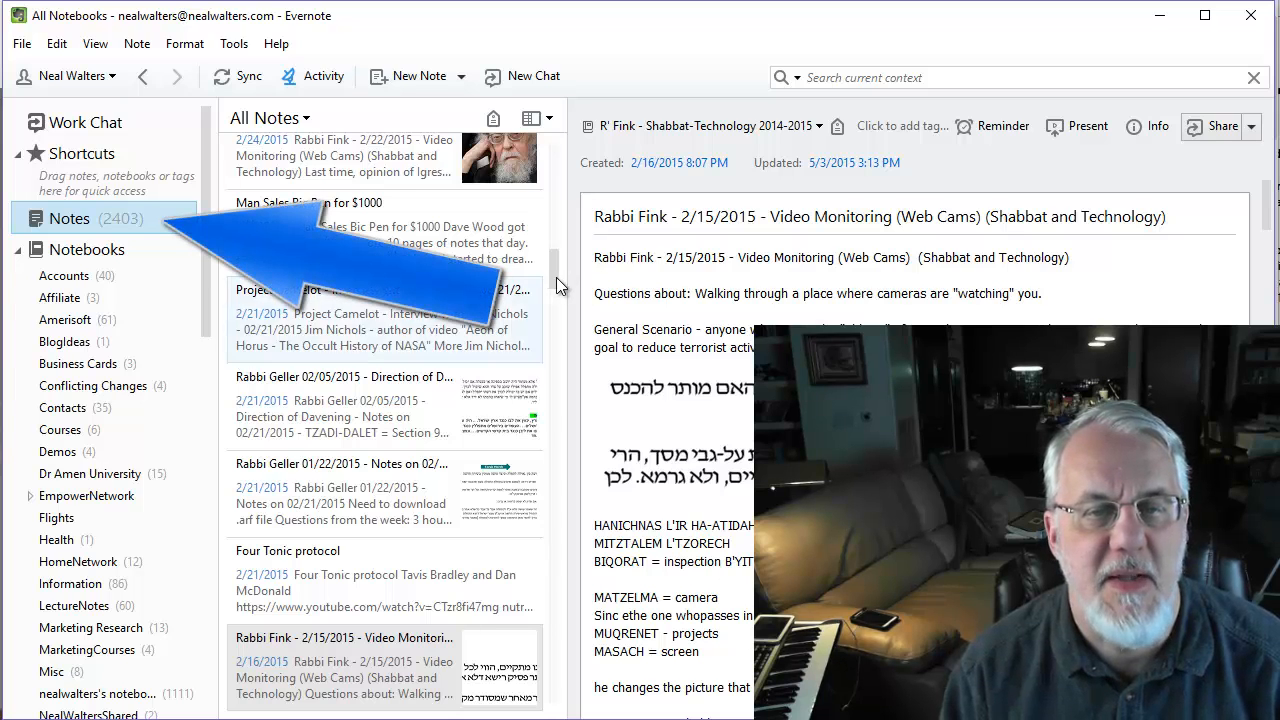
scroll(down, 3)
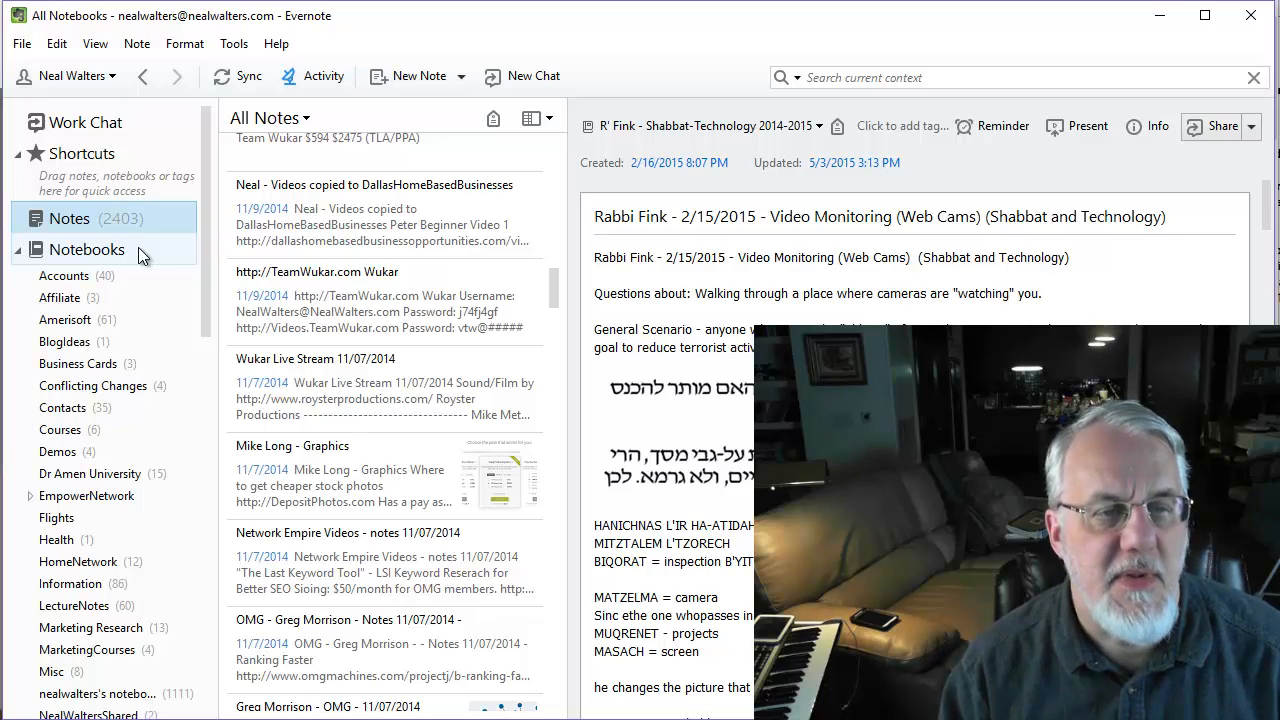
mouse_move(210, 236)
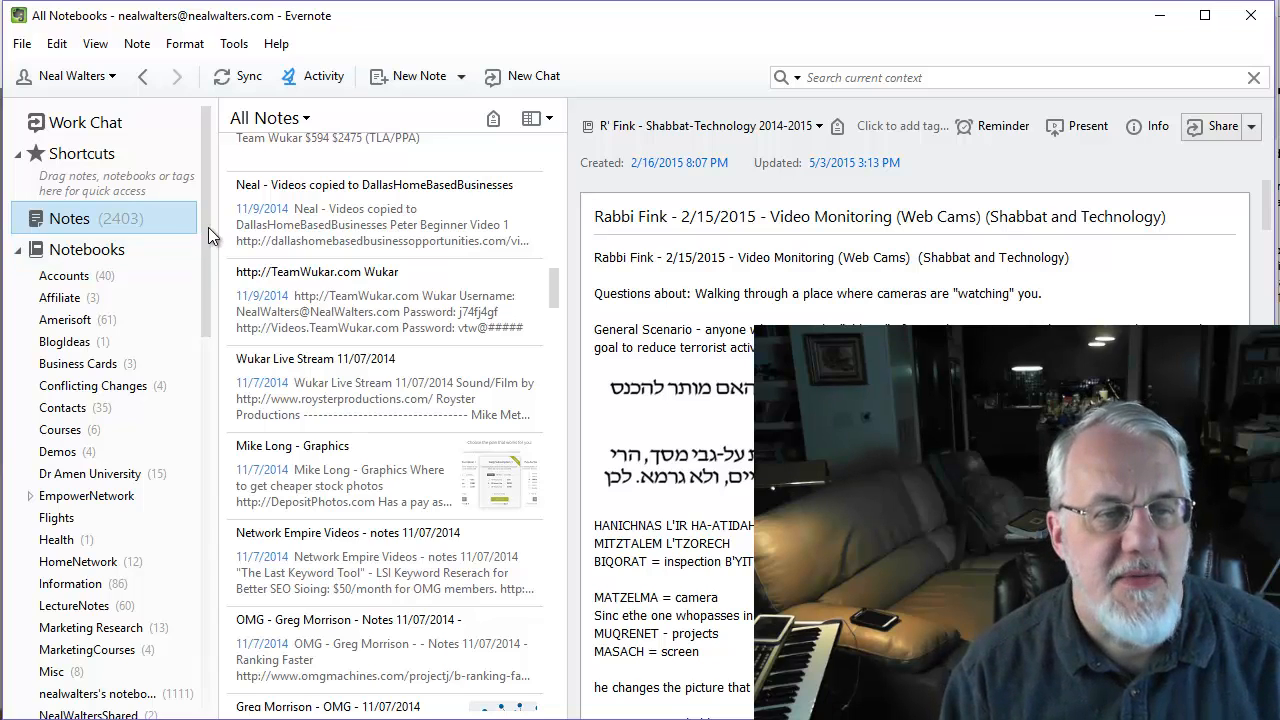
scroll(down, 3)
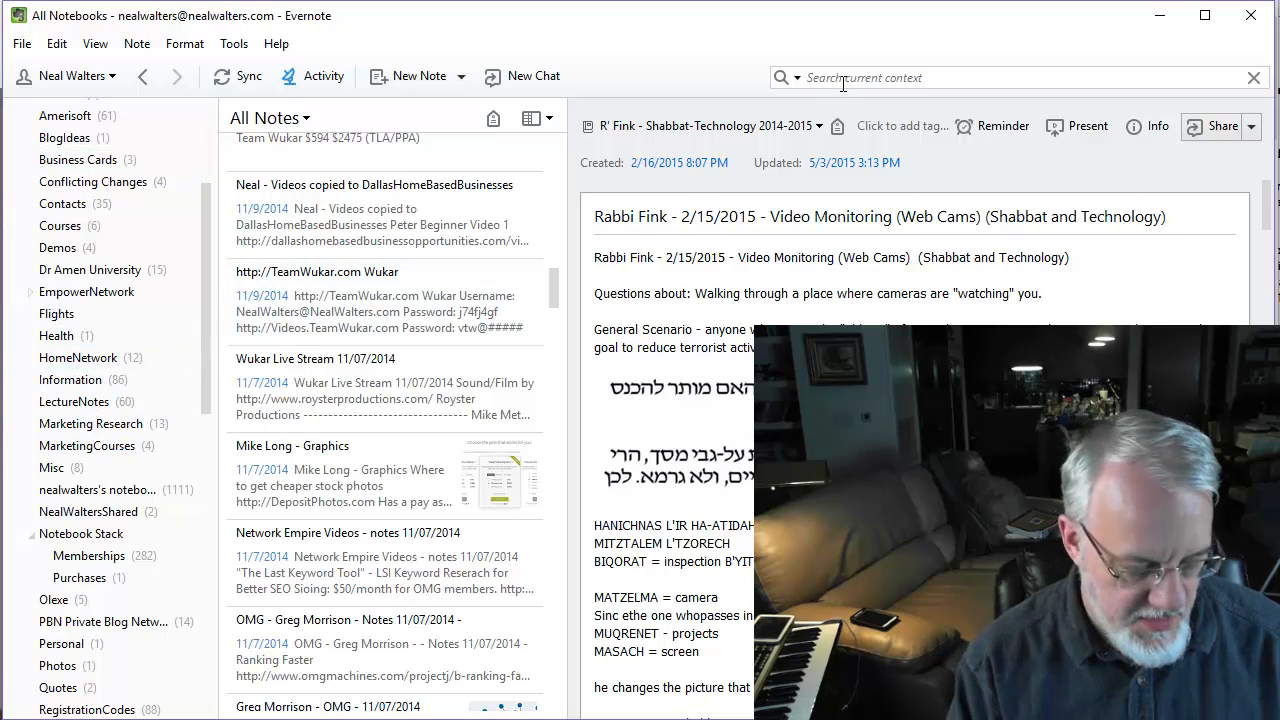
Step: Search for 'omg joe' and read through the OMG Joe Margfolio Video Madness note
text(omg joe)
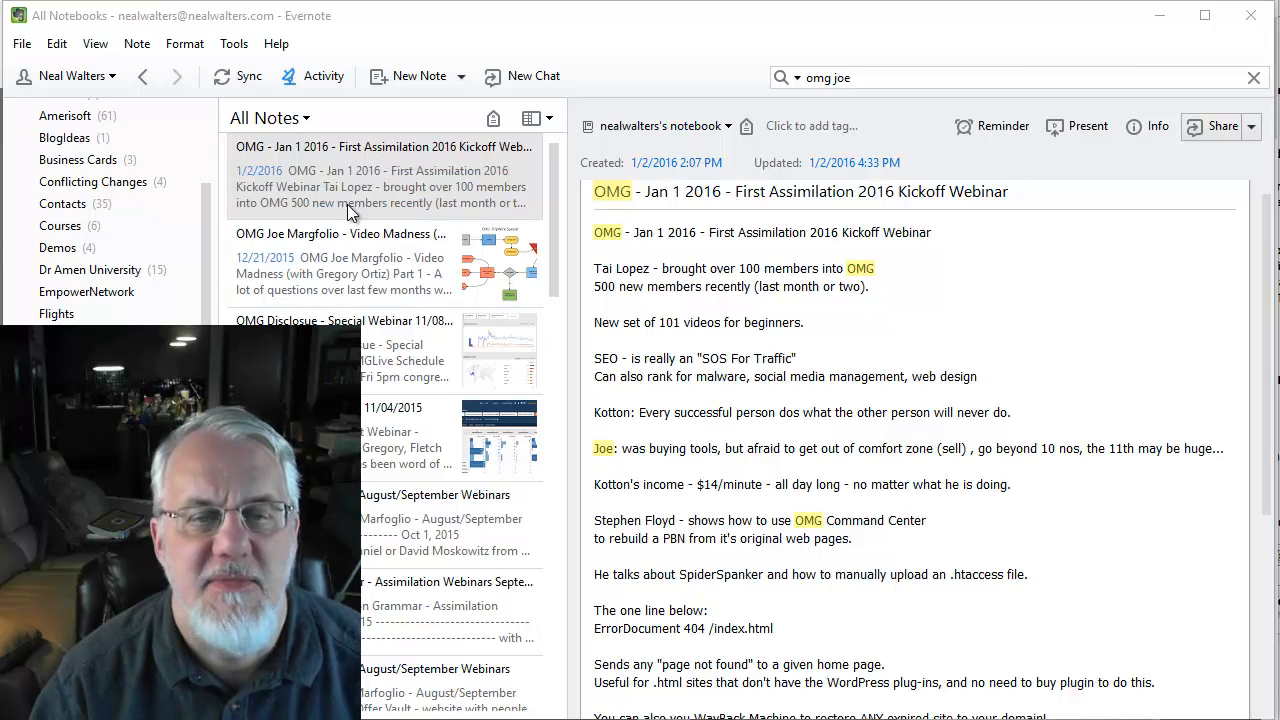
click(340, 260)
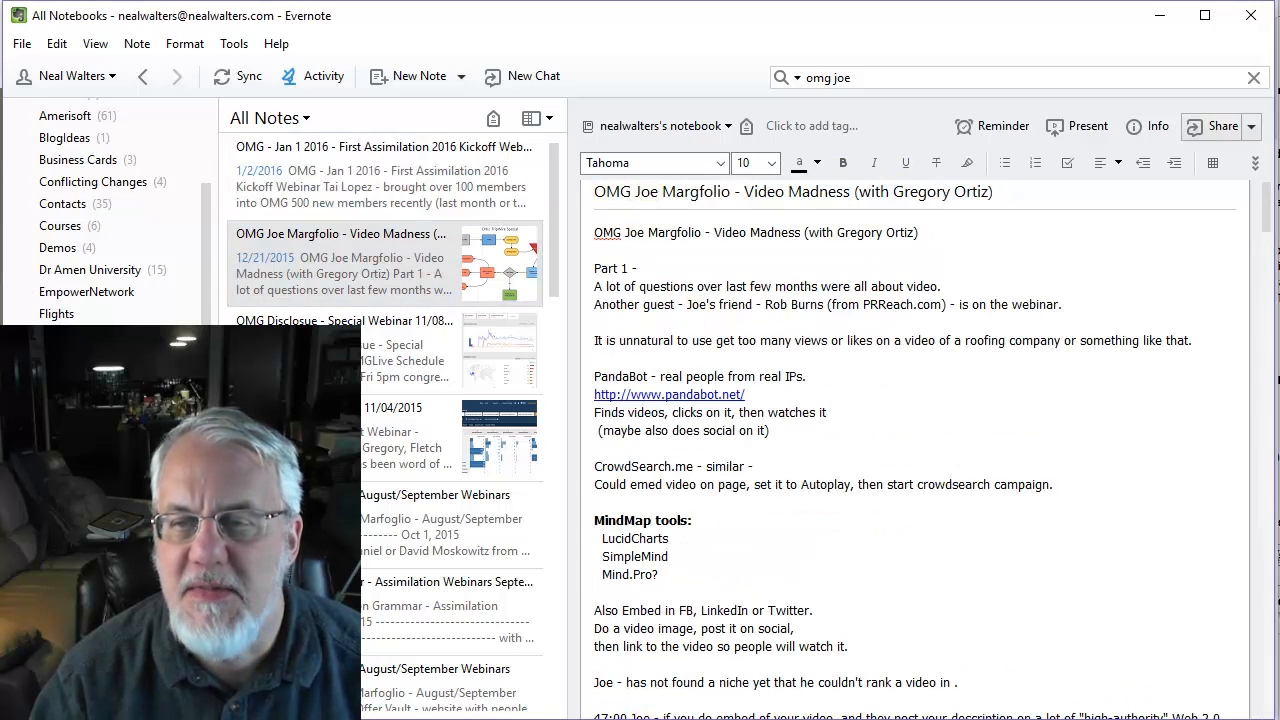
scroll(down, 3)
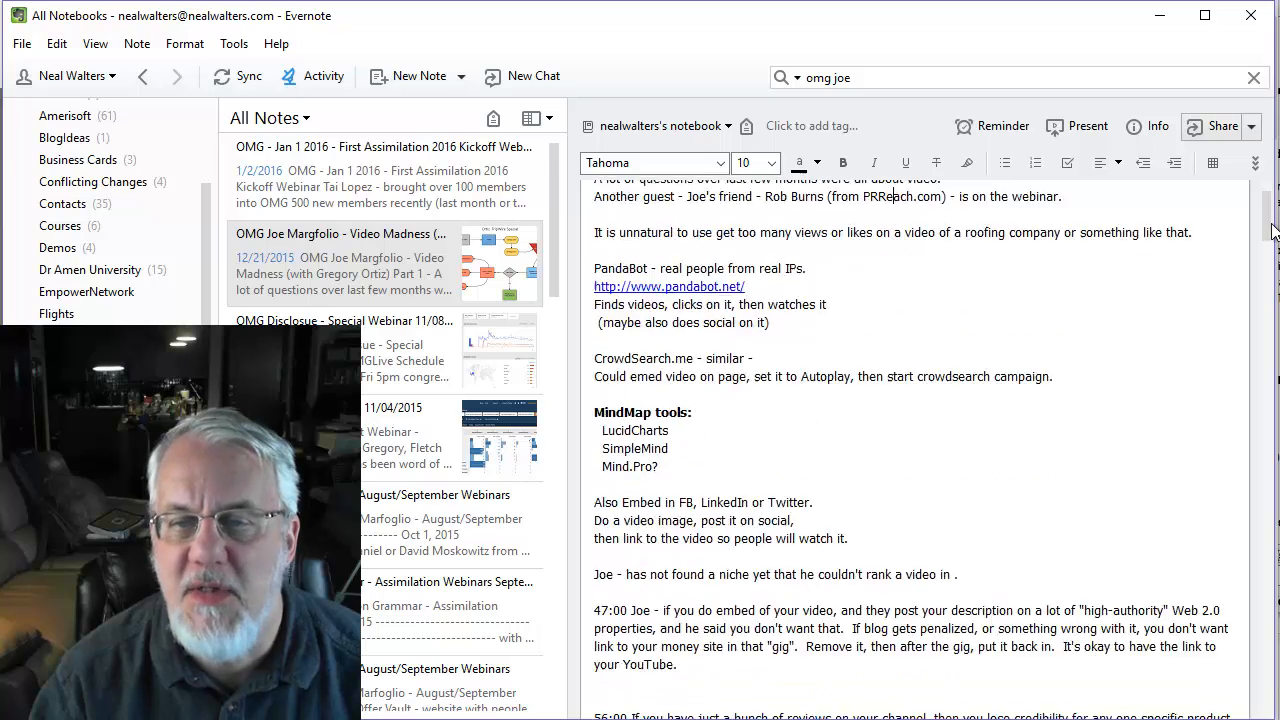
scroll(down, 3)
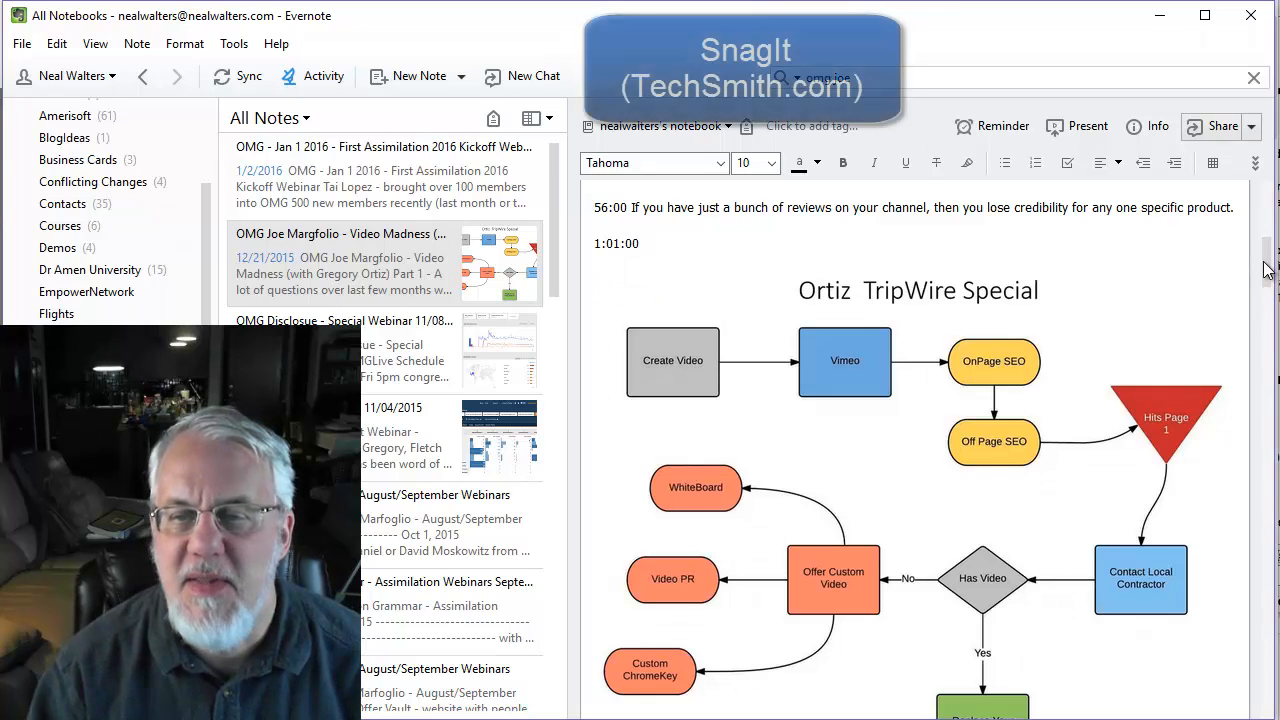
scroll(down, 3)
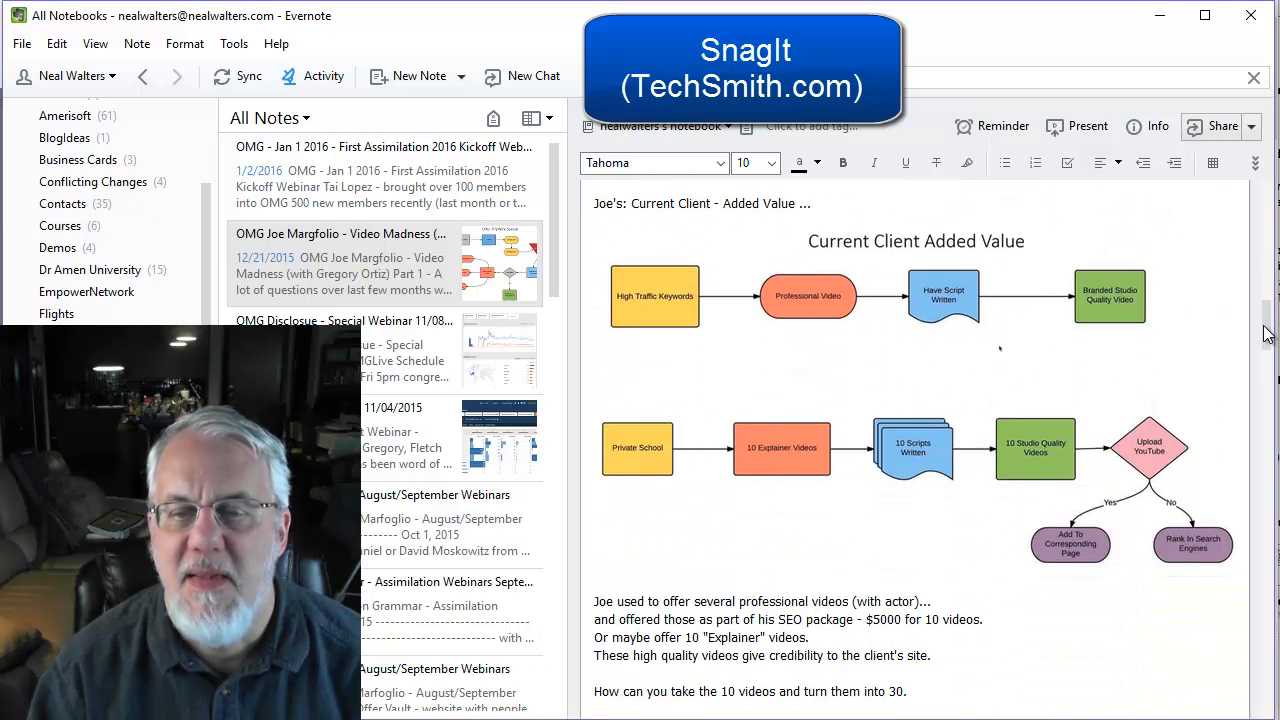
scroll(down, 3)
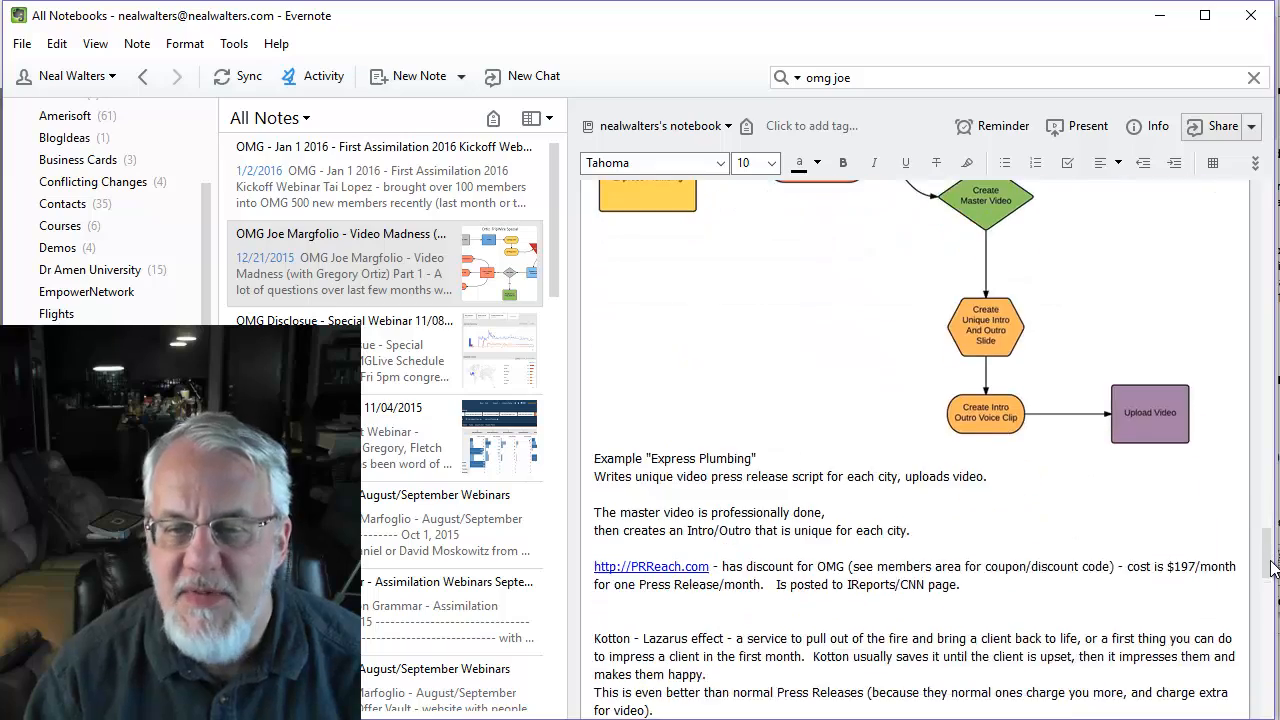
scroll(down, 3)
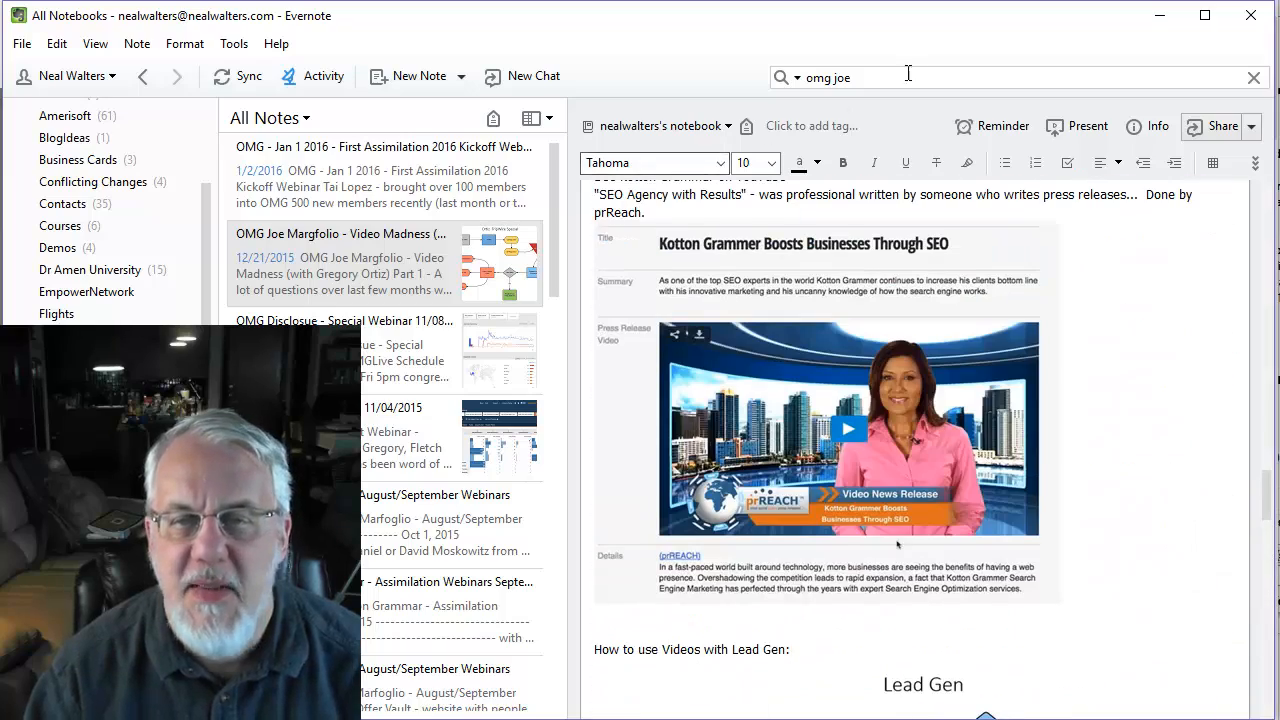
click(860, 76)
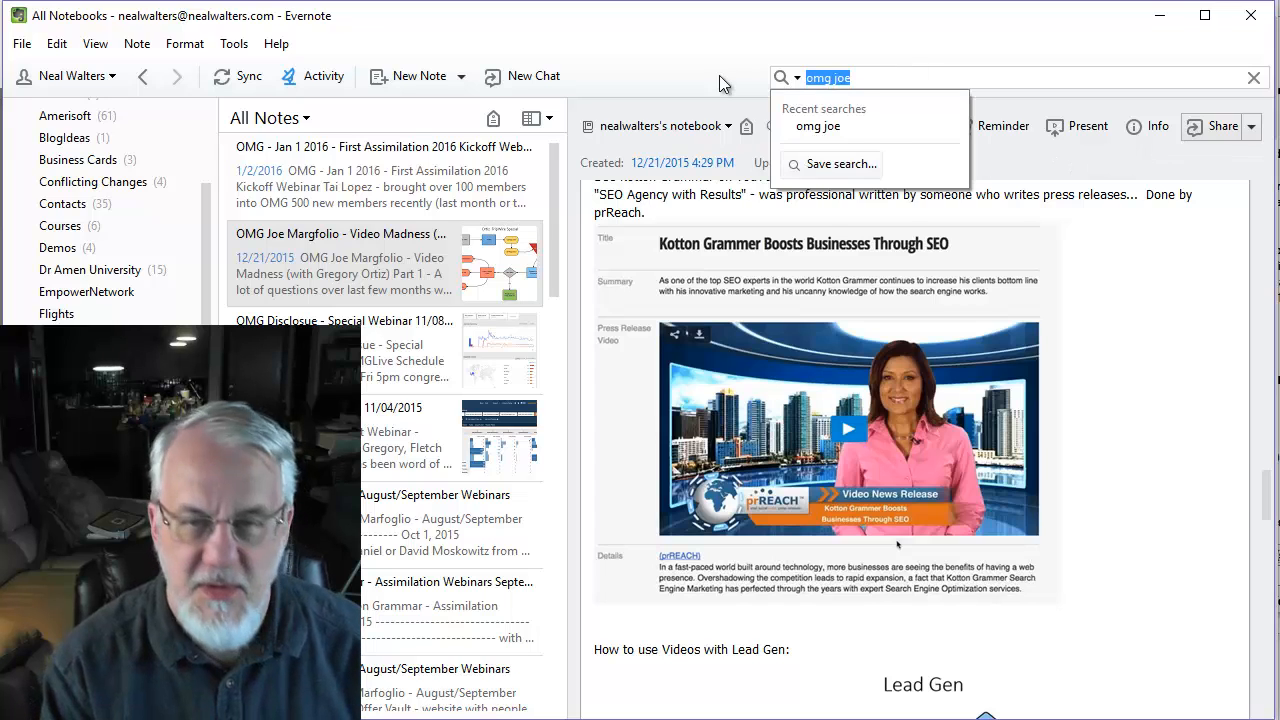
Step: Search for 'fink shab' and read through the Rabbi Fink 03/22/2015 unplugging note
text(fink shabbat)
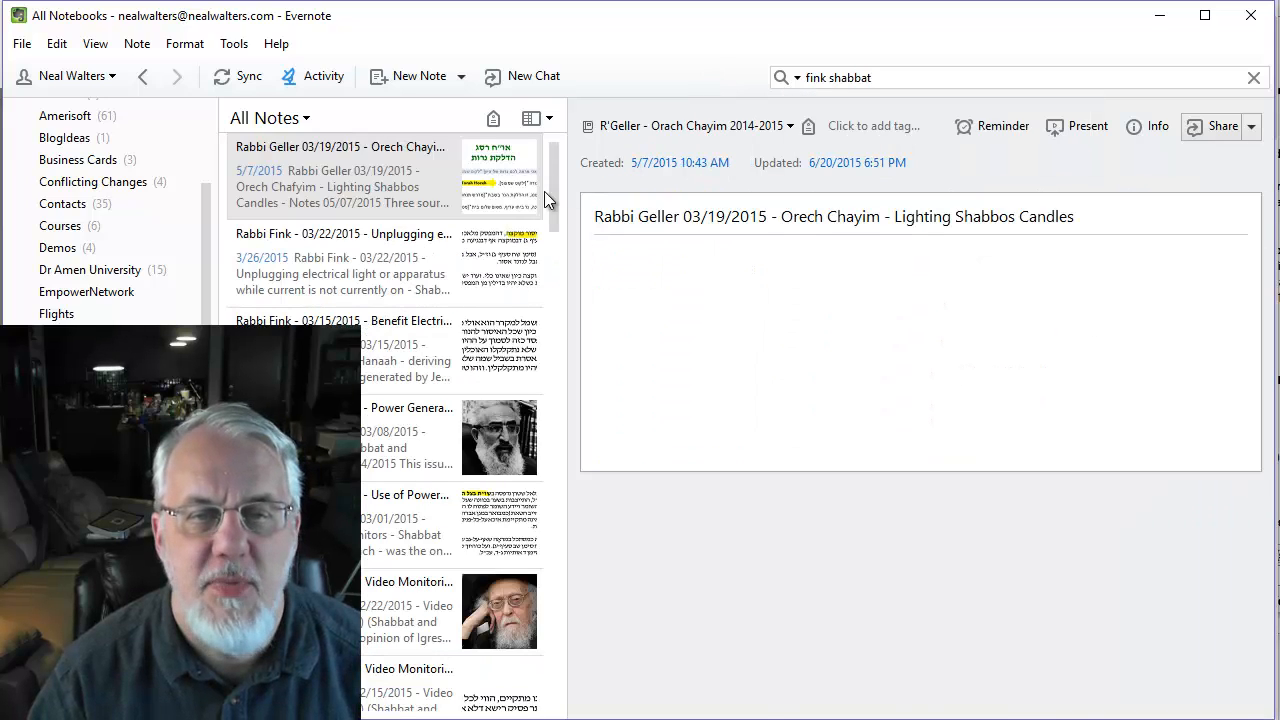
click(344, 262)
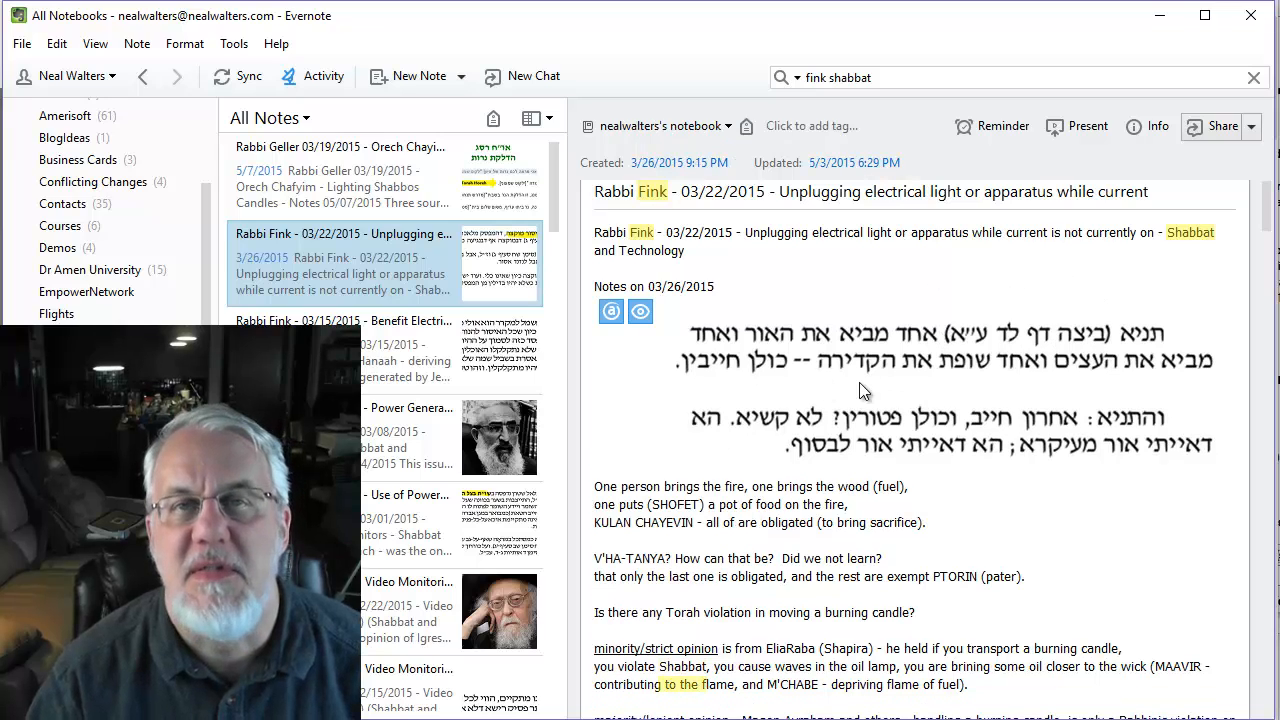
mouse_move(800, 464)
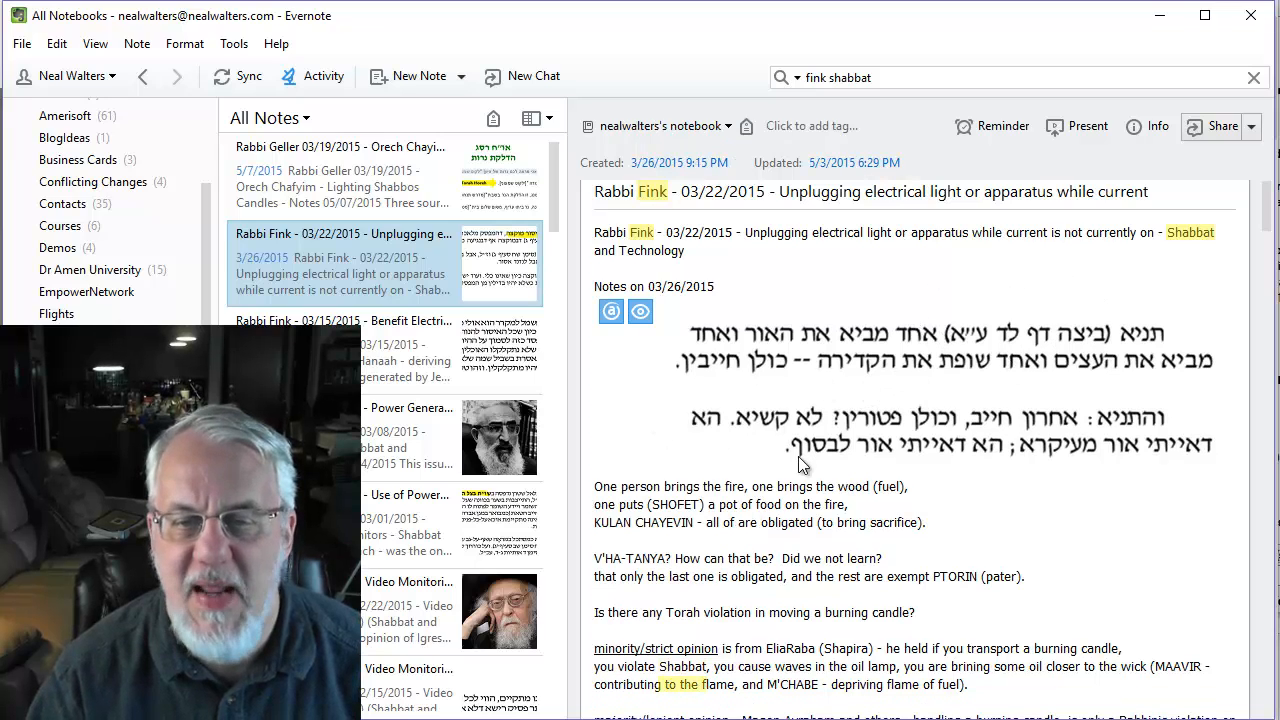
mouse_move(1212, 452)
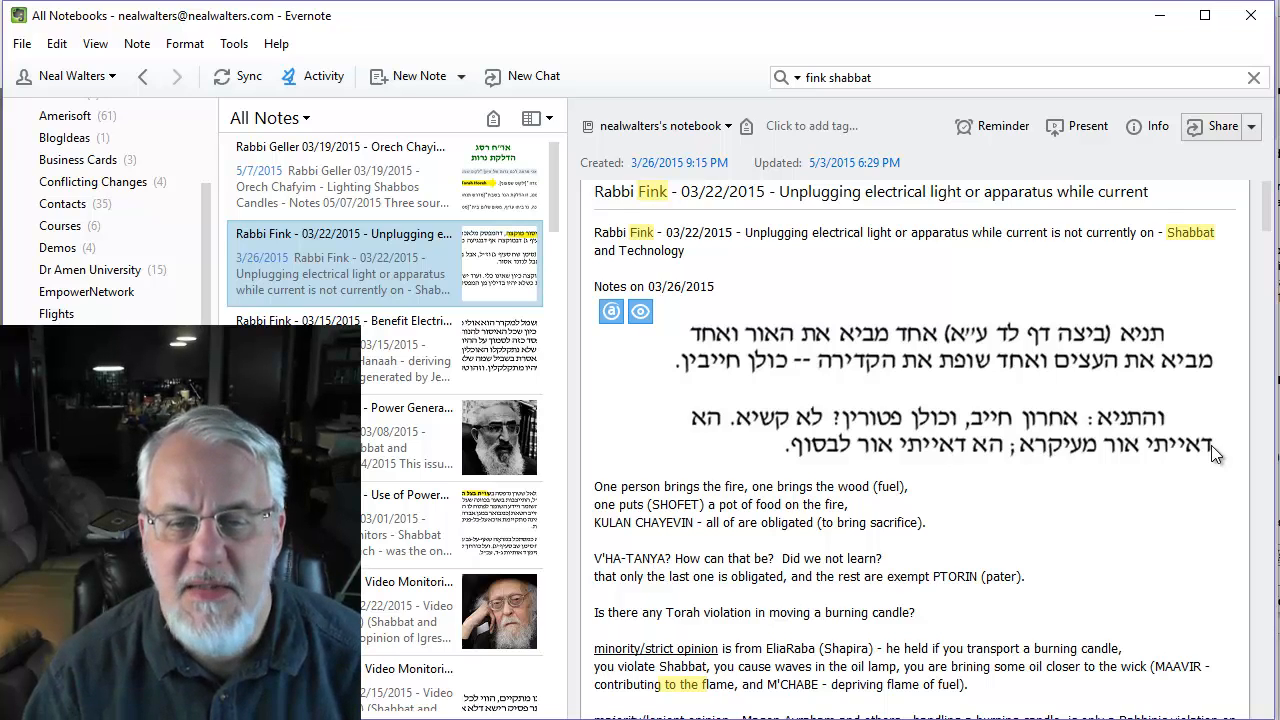
click(600, 522)
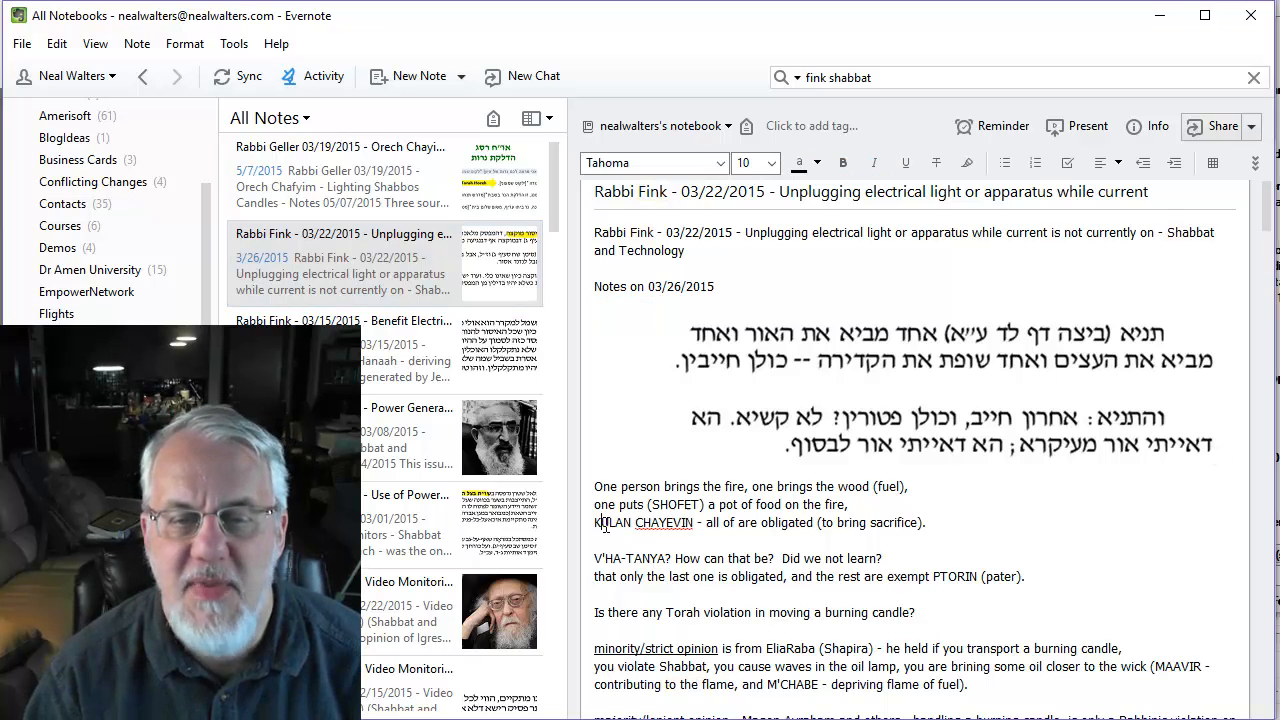
scroll(down, 3)
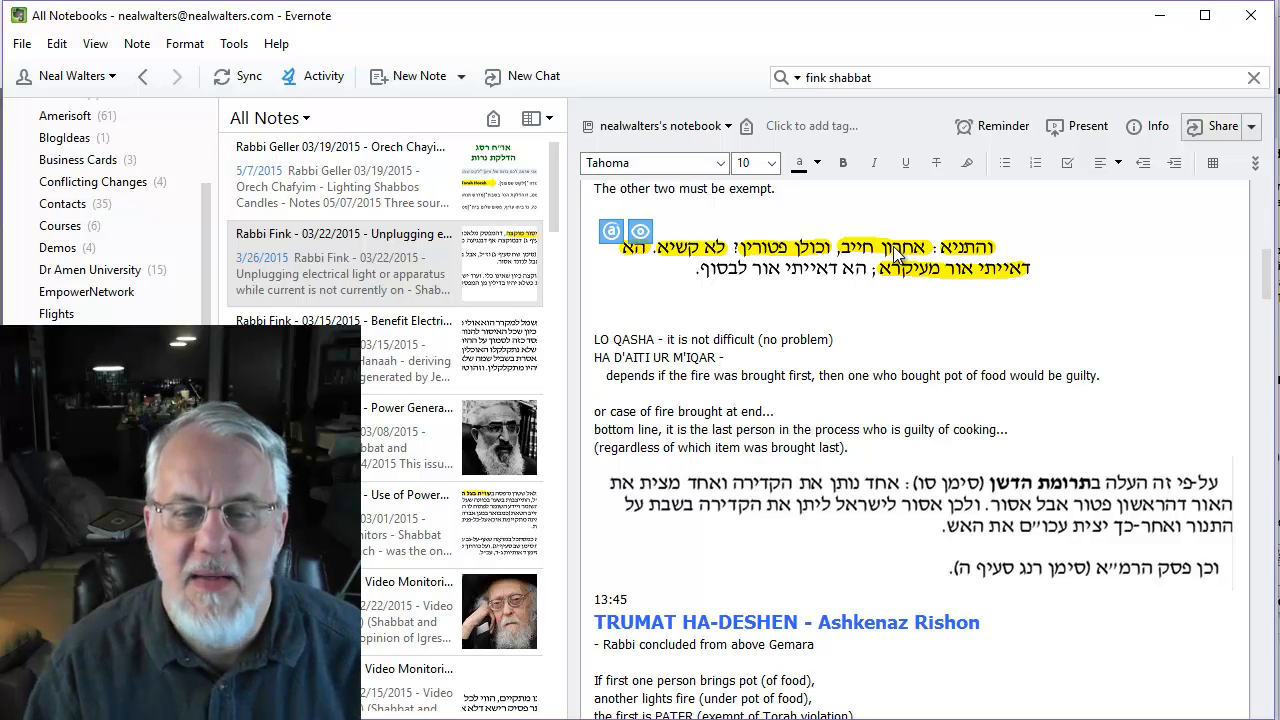
scroll(down, 3)
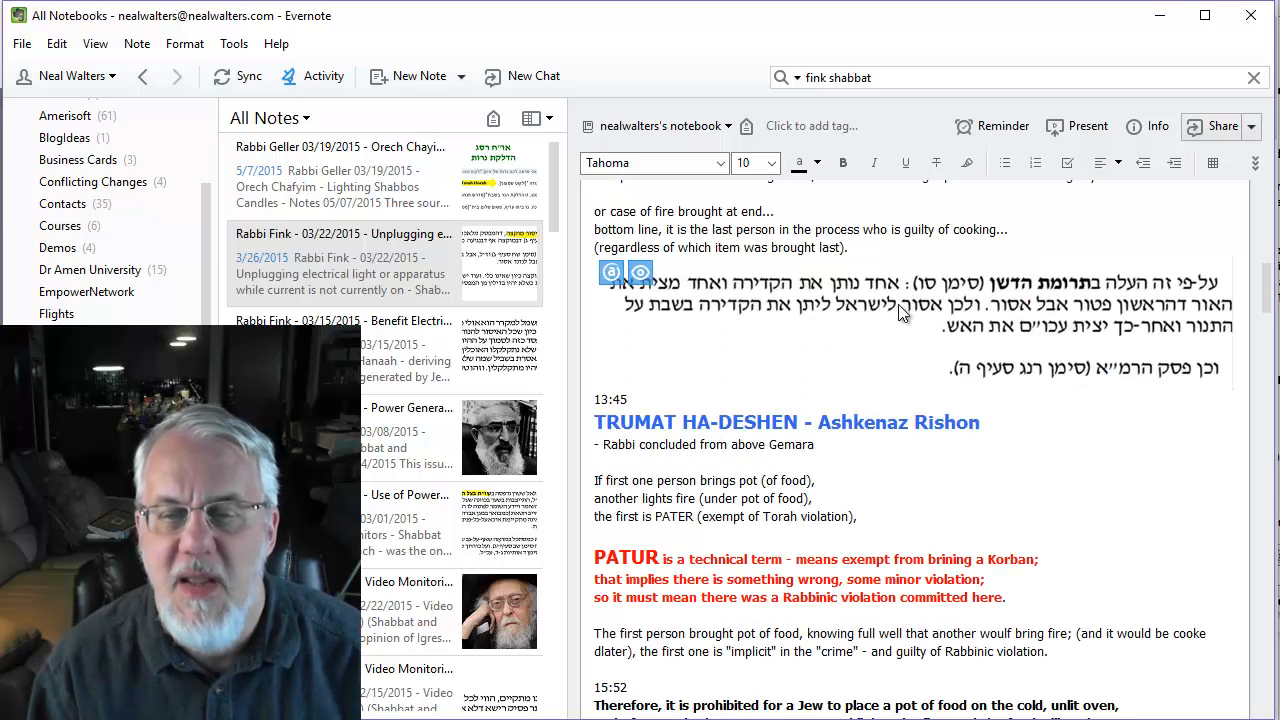
double_click(932, 596)
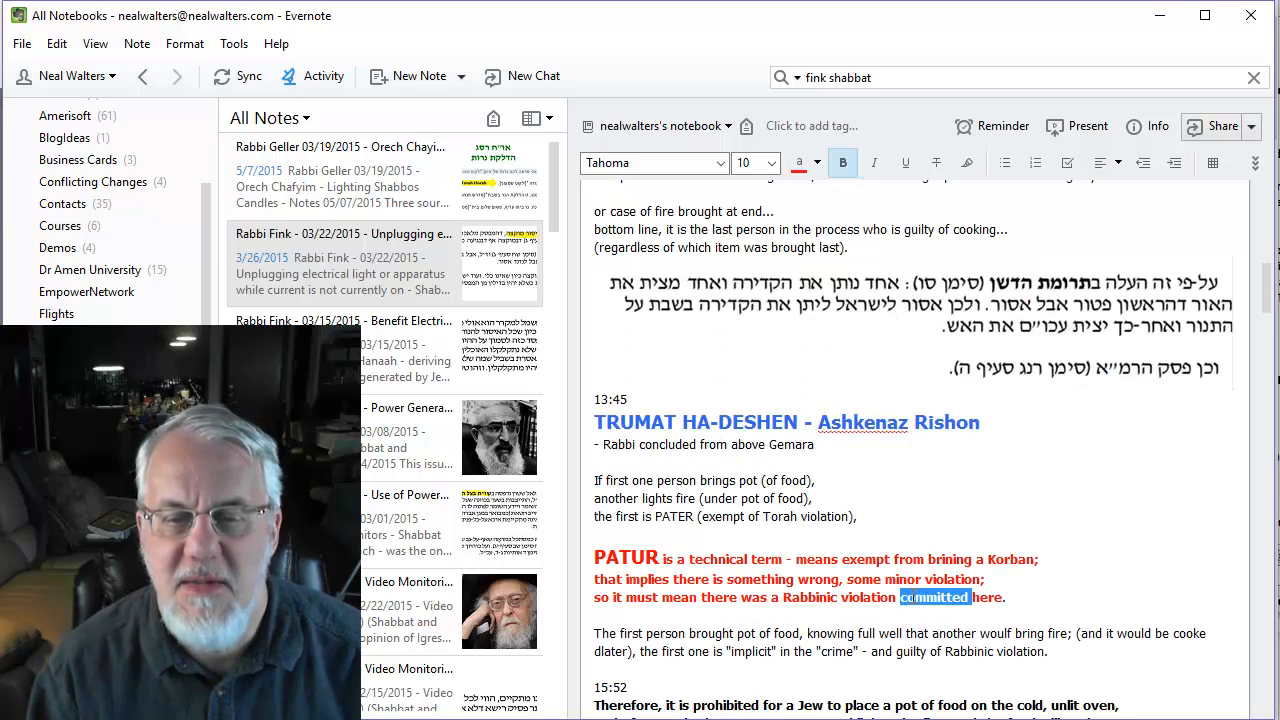
scroll(down, 3)
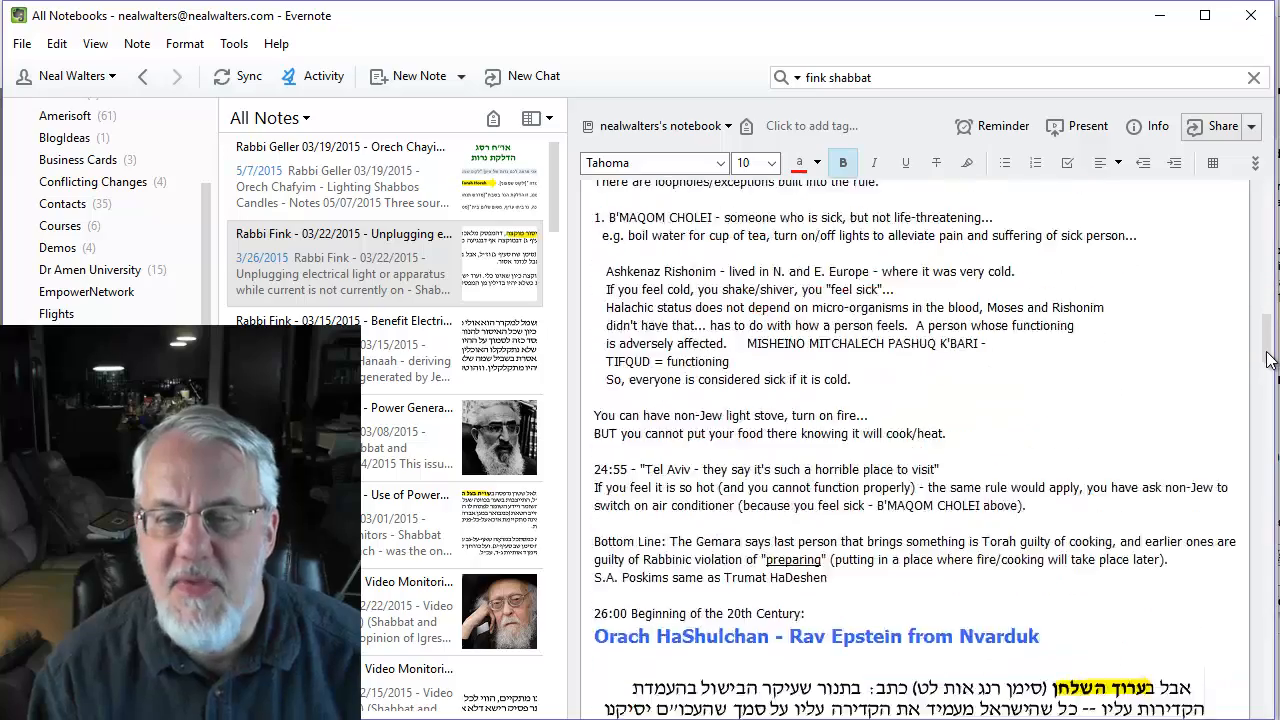
scroll(down, 3)
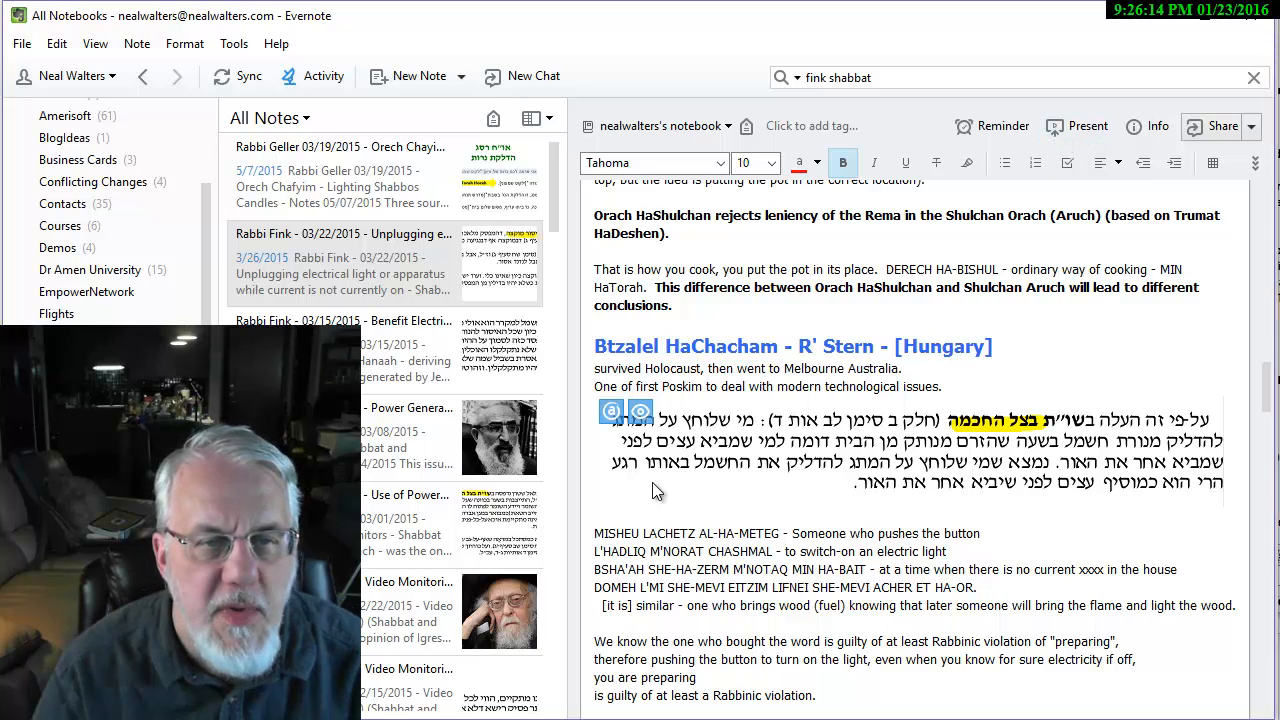
Step: Create a new note with 'This my title.' and a sentence about class notes from 01/23/2016
click(410, 76)
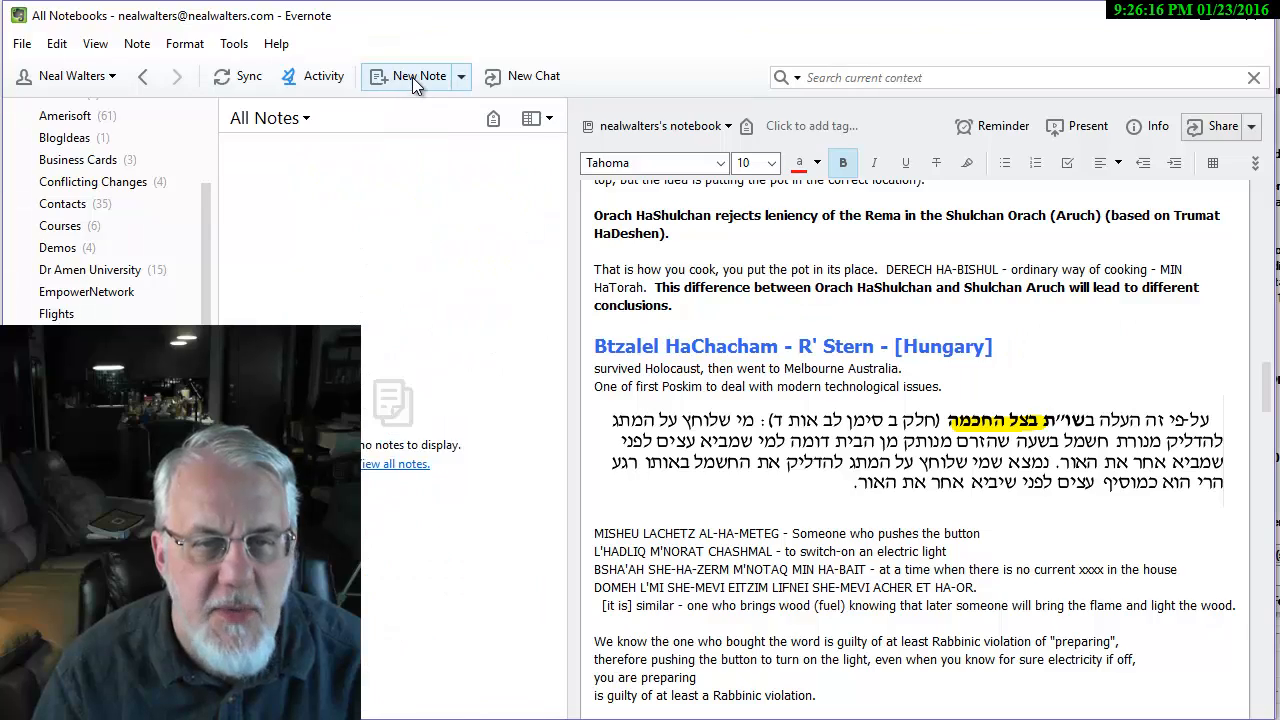
click(410, 76)
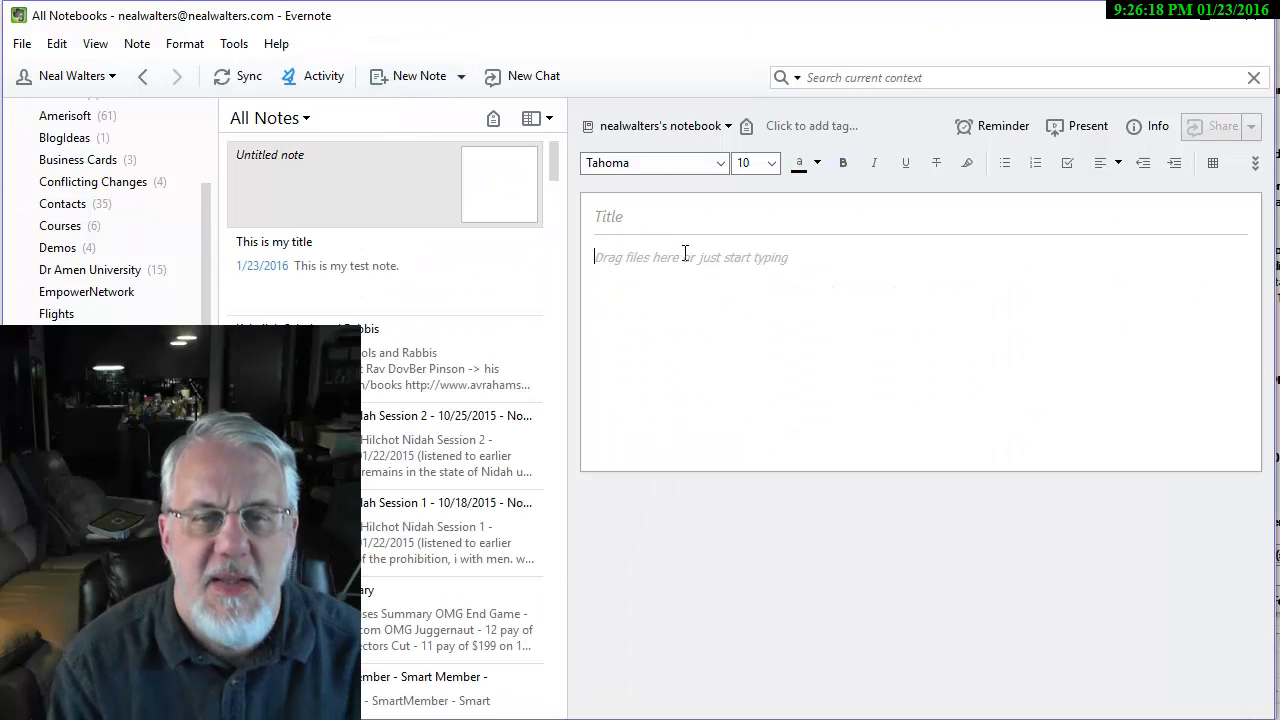
text(This my title.)
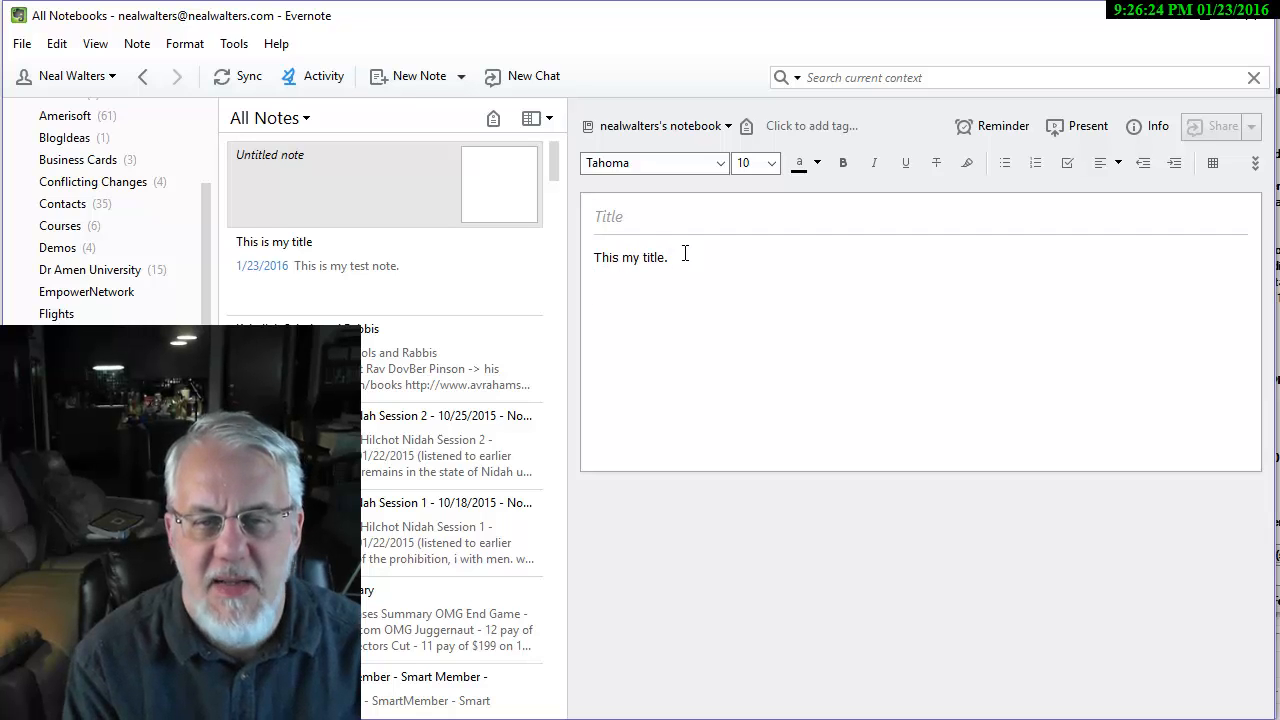
text(T)
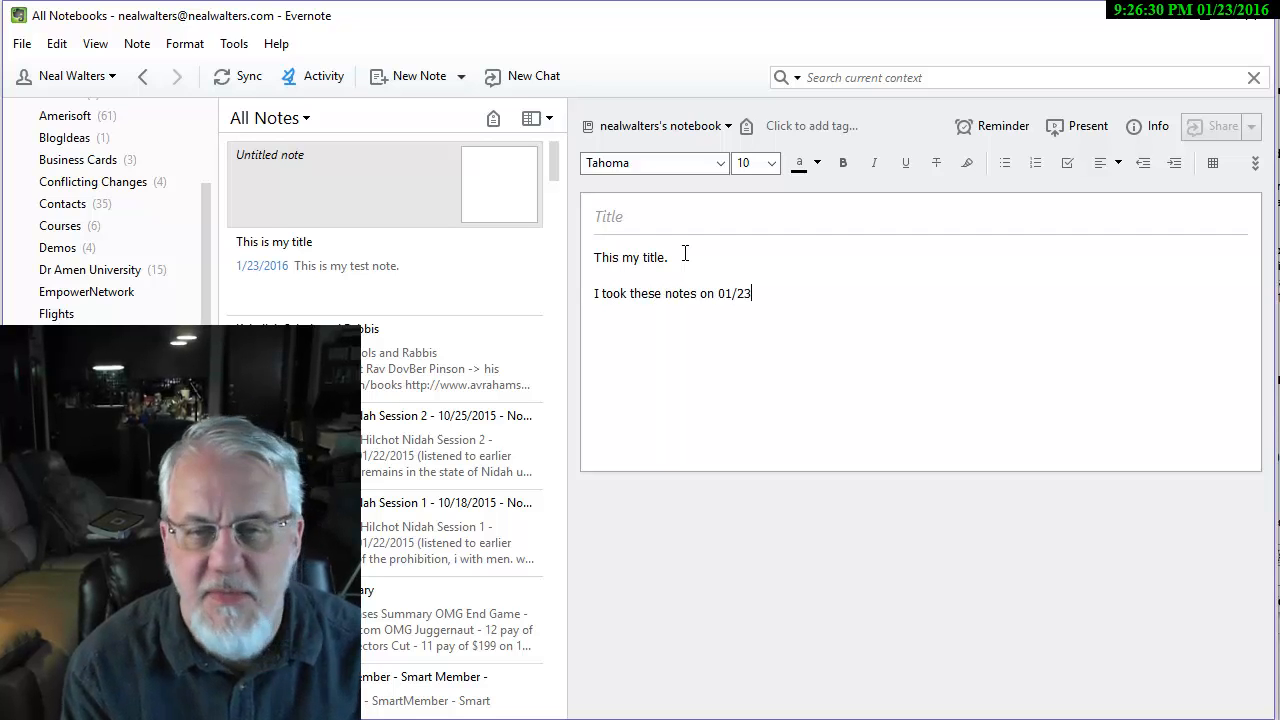
text(/2016 about)
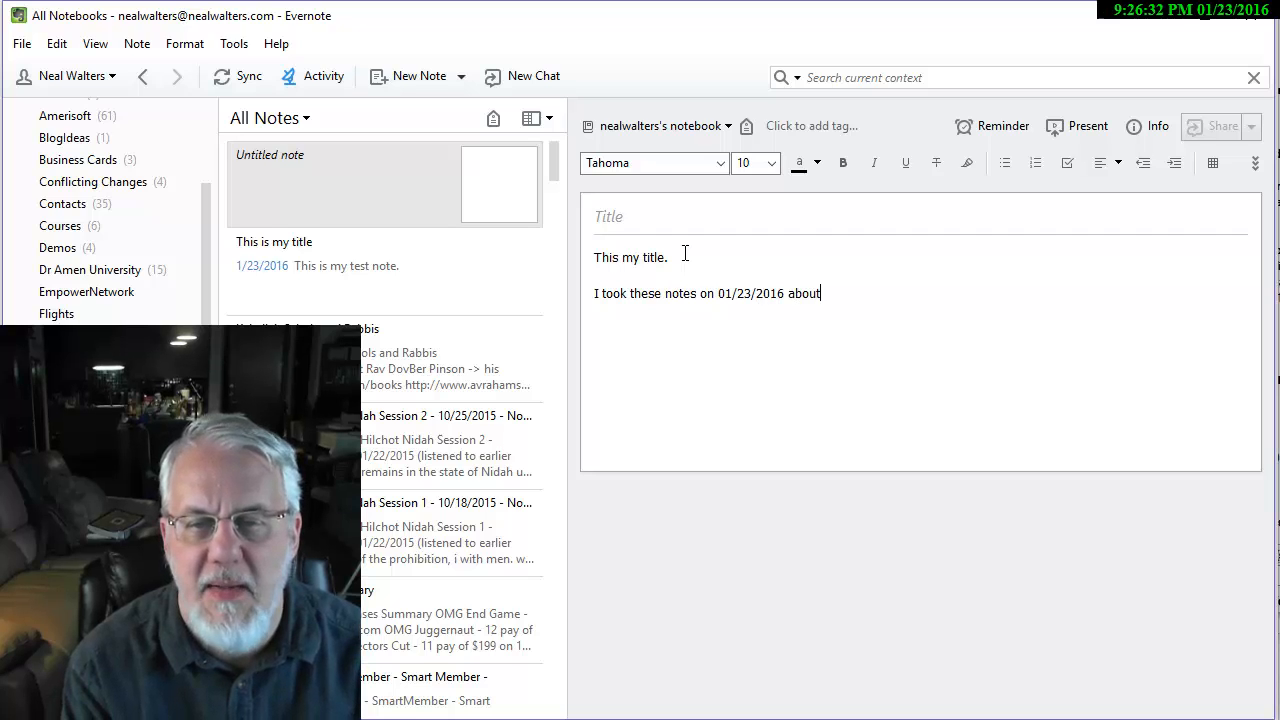
text(a class I tw)
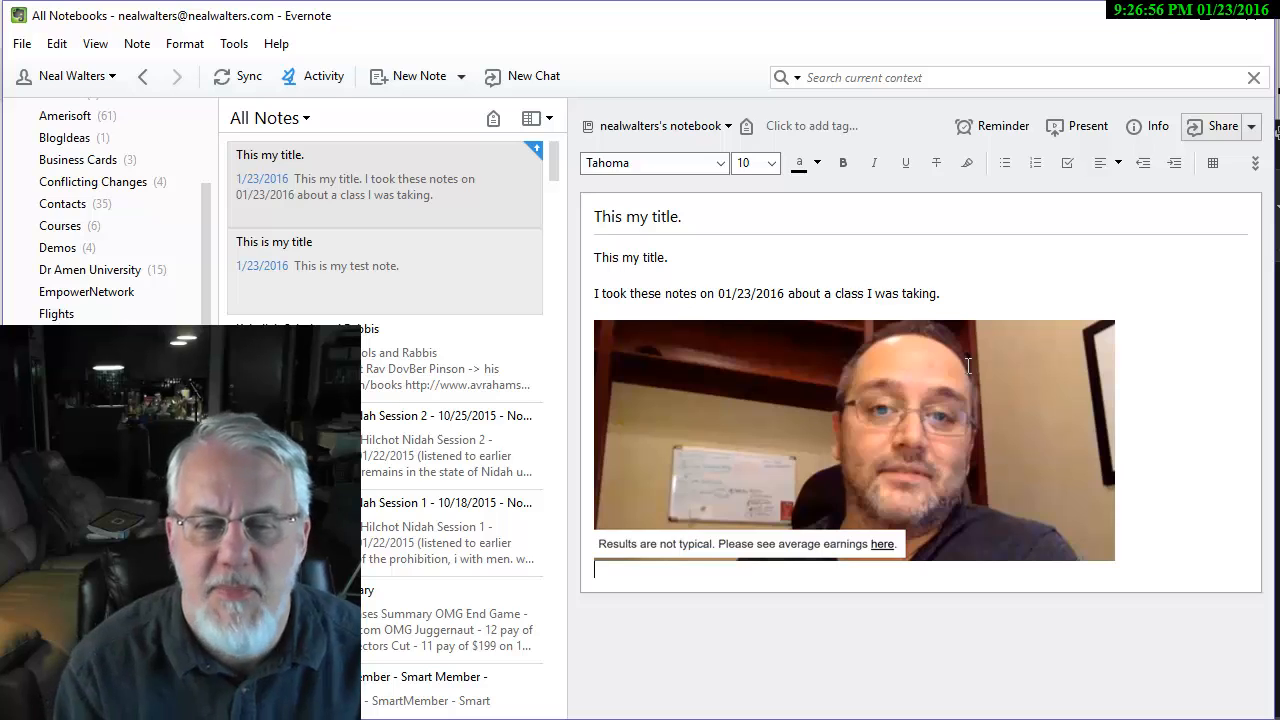
Step: Add the line 'This is Michael Martin talking about FB advertising' below the image
text(This is)
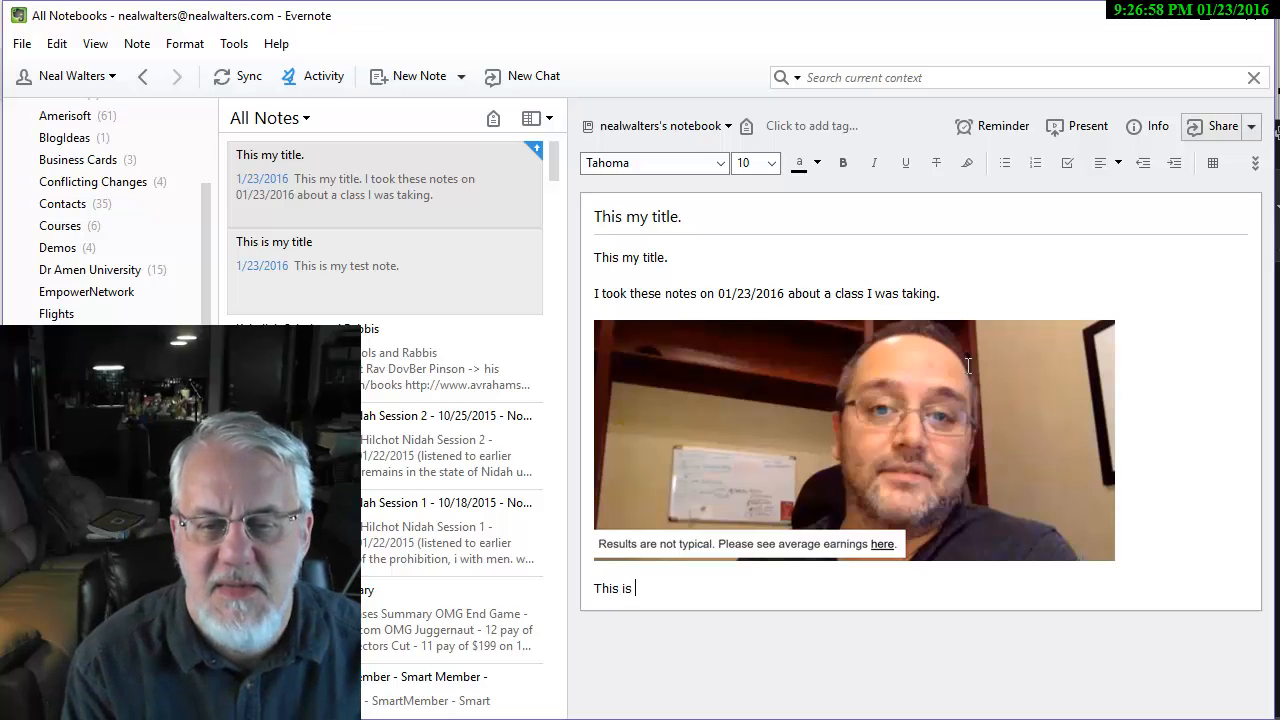
text(Michael)
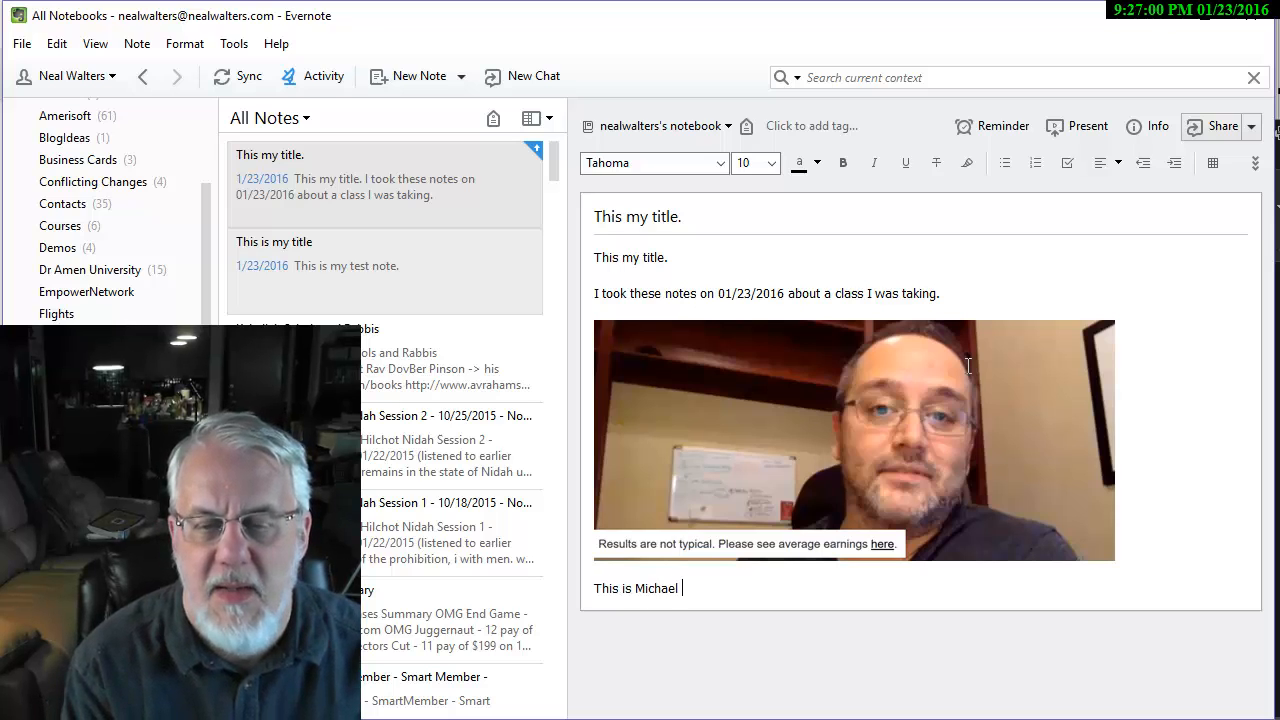
text(Martin talking)
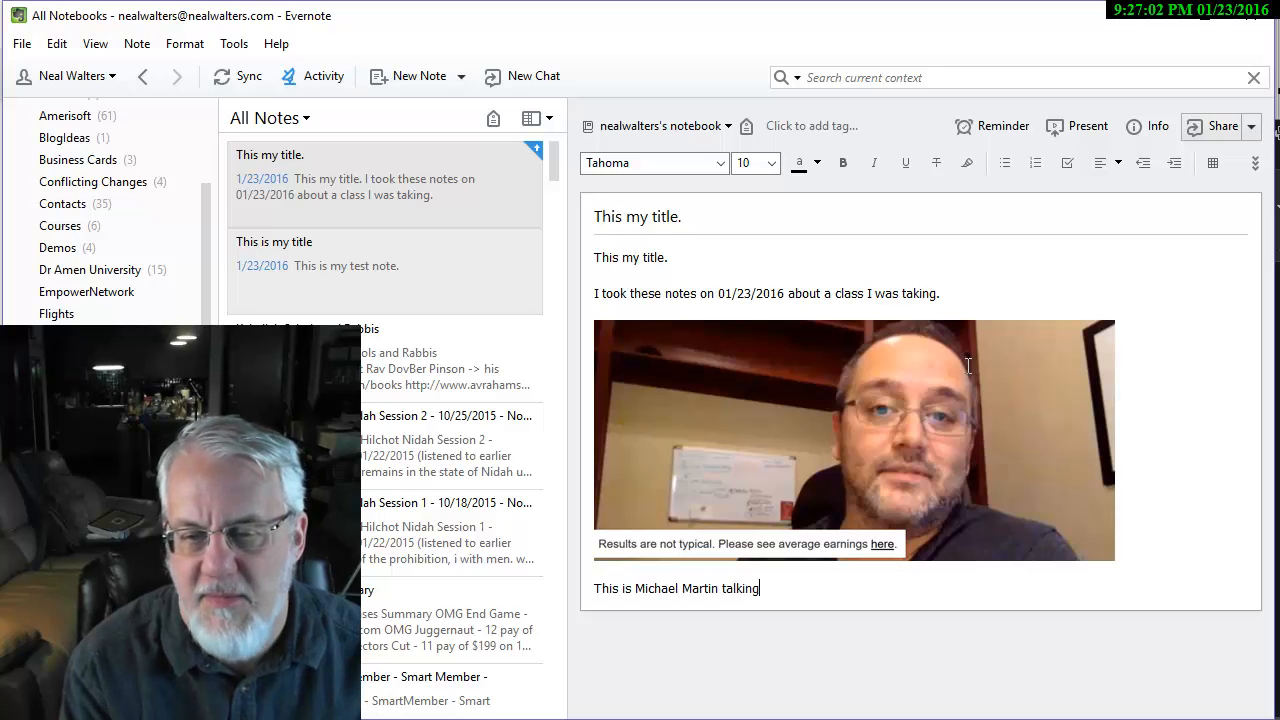
text(about FB advertising.)
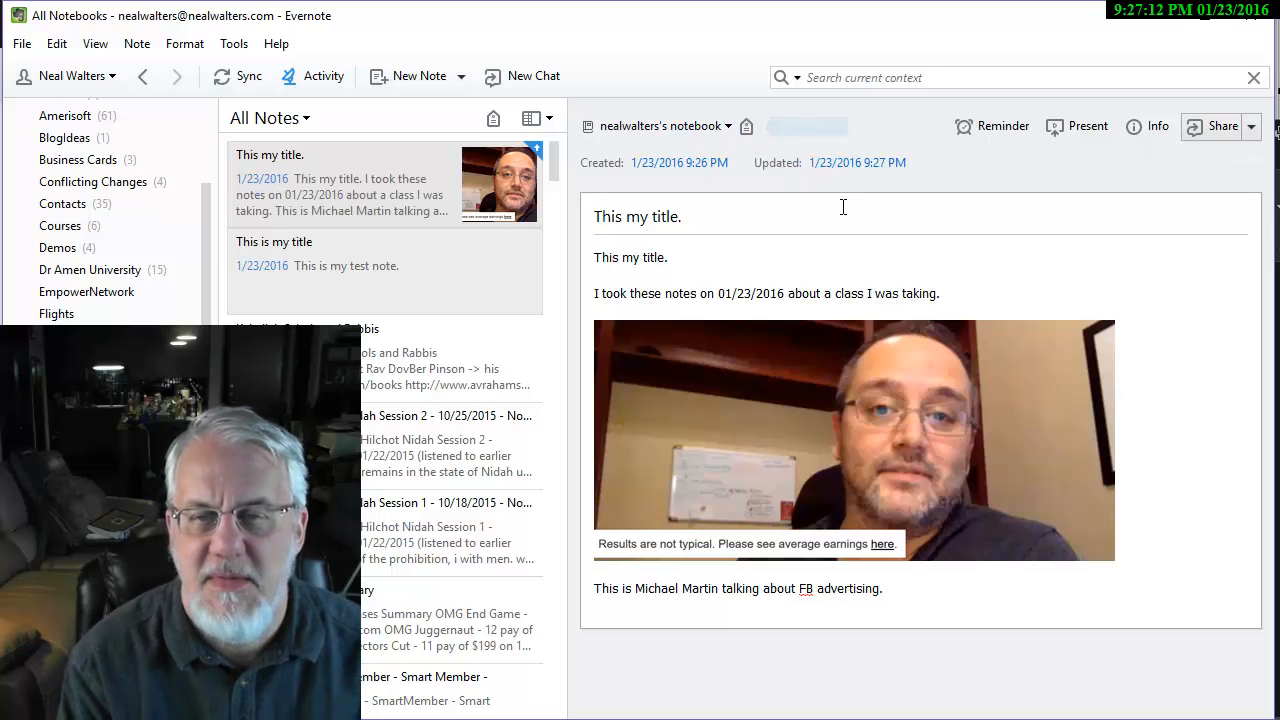
Step: Tag the note with Martin and FB
text(Martin)
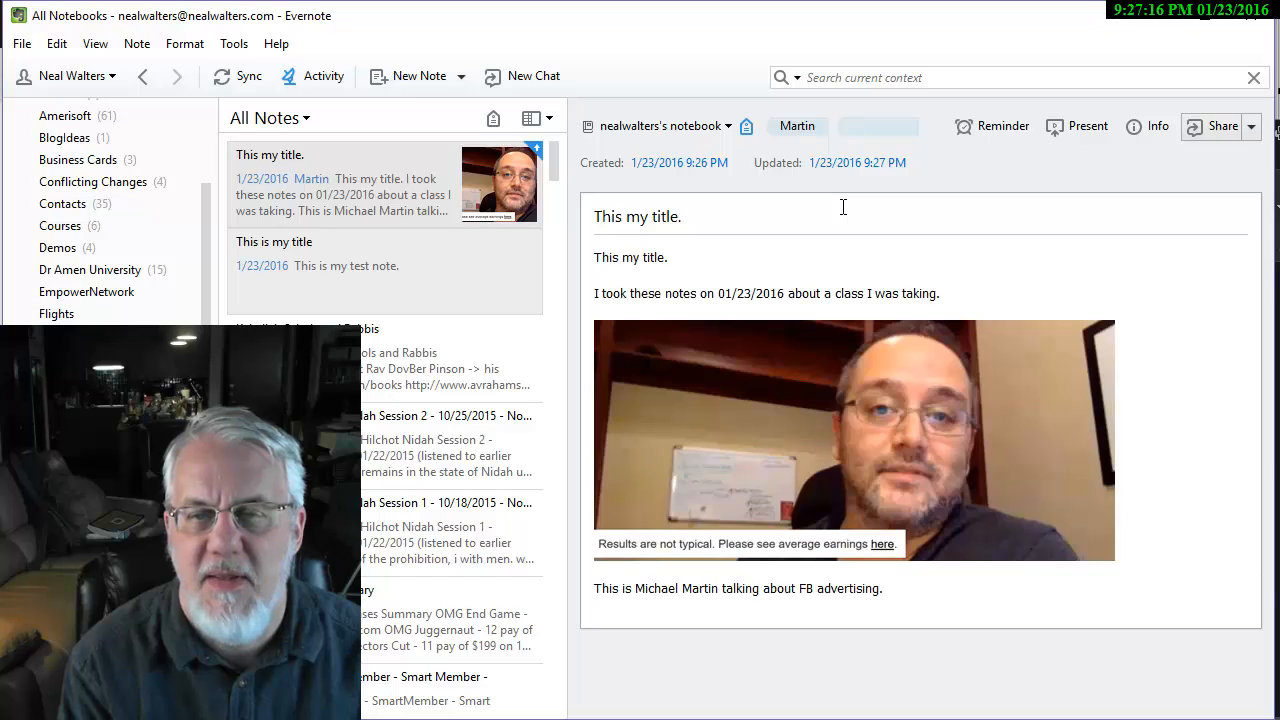
text(FB)
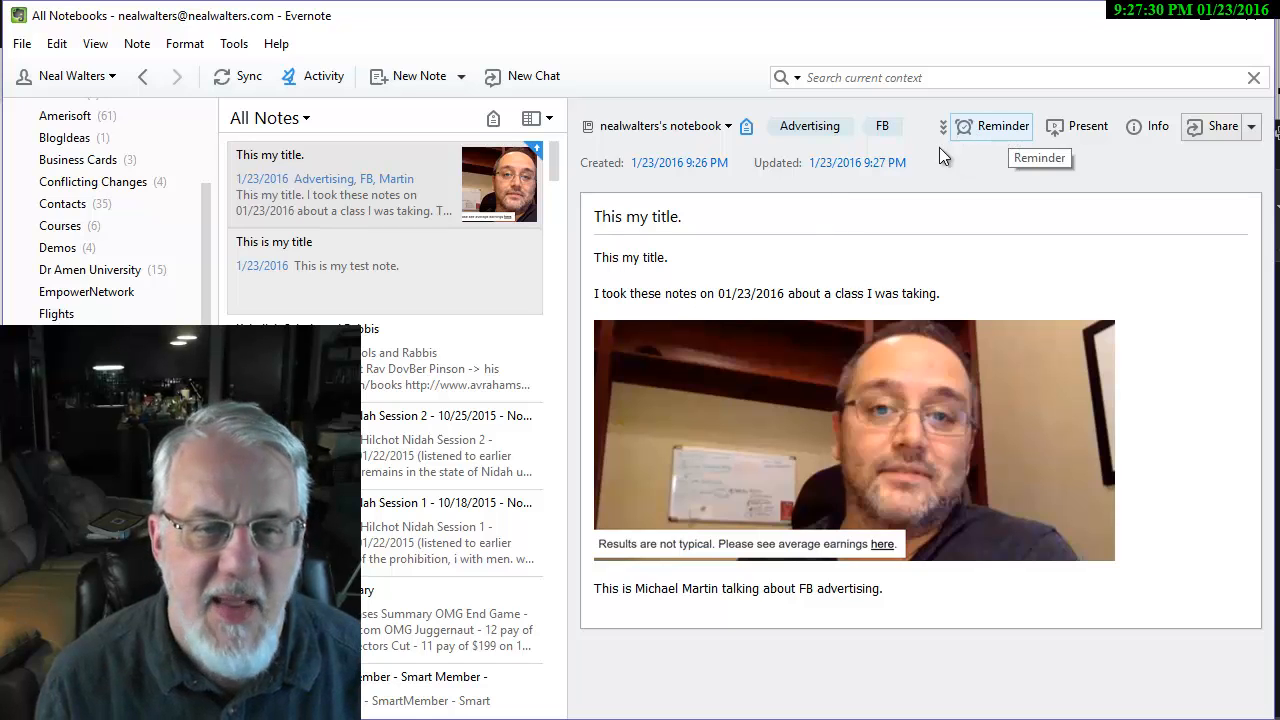
mouse_move(1250, 156)
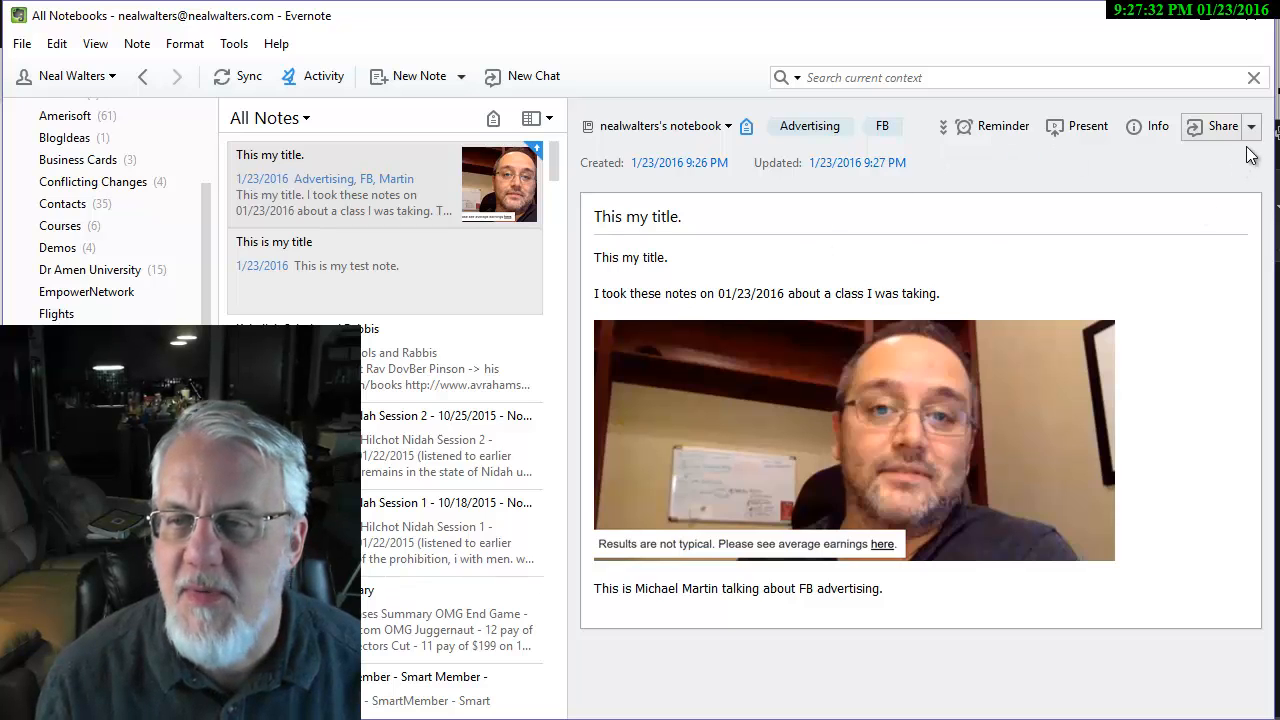
click(1252, 126)
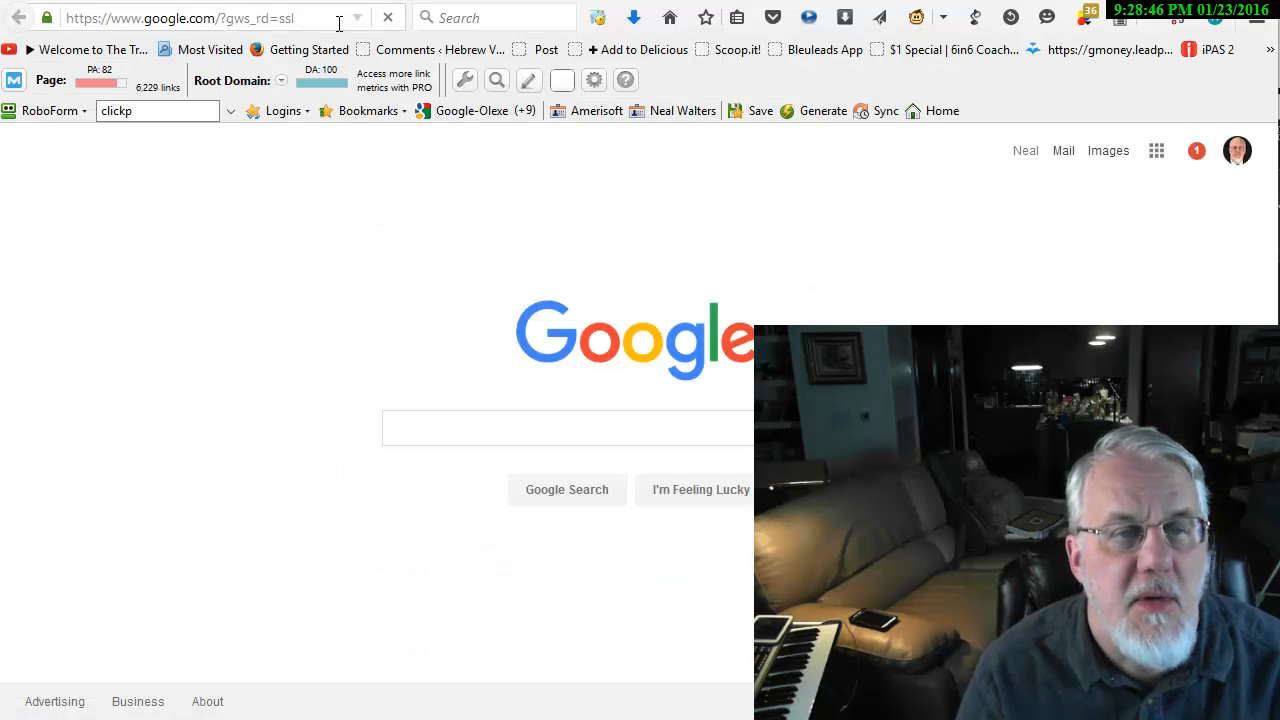
click(200, 16)
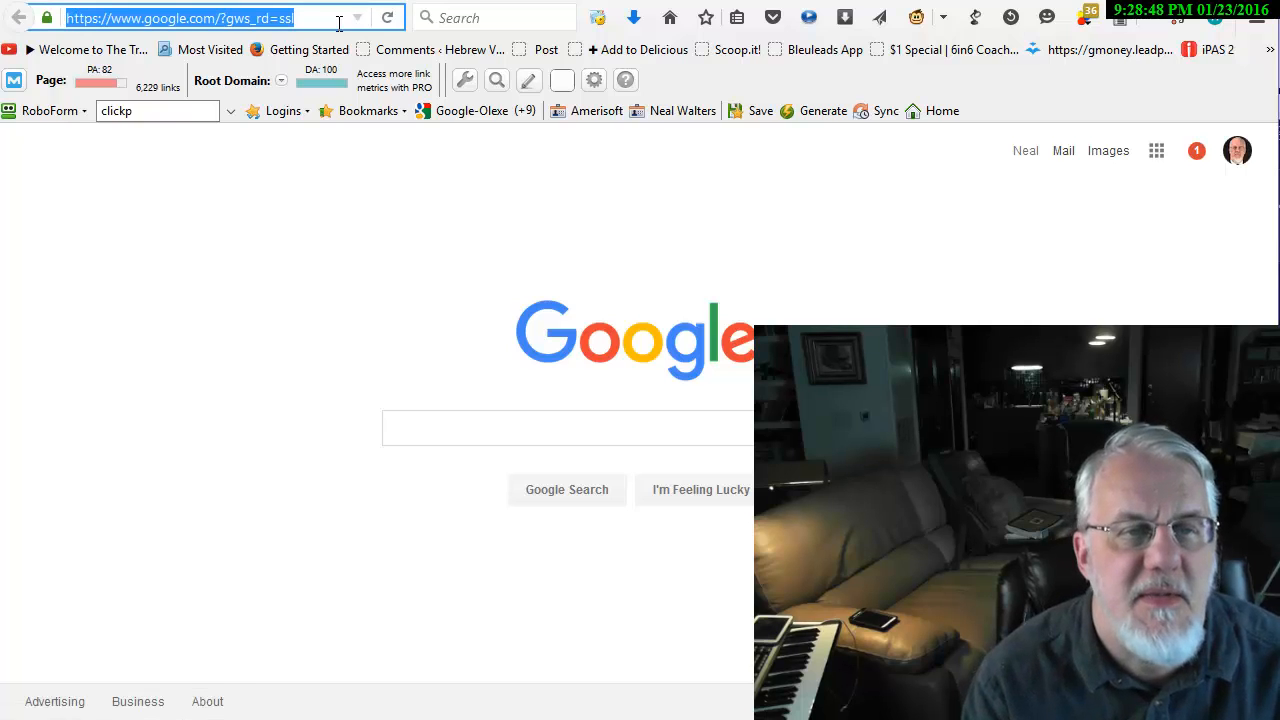
text(http://www.evernote.com/l/ABBfmfbUbhJKr6f)
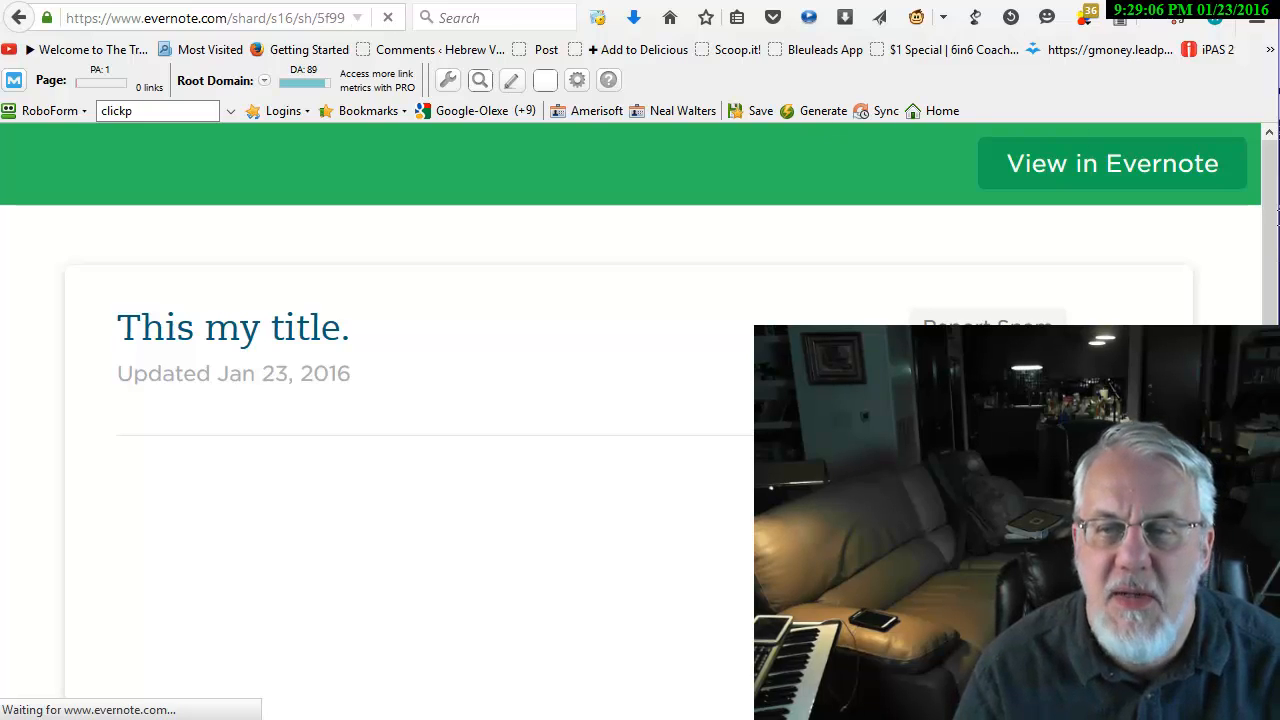
scroll(down, 3)
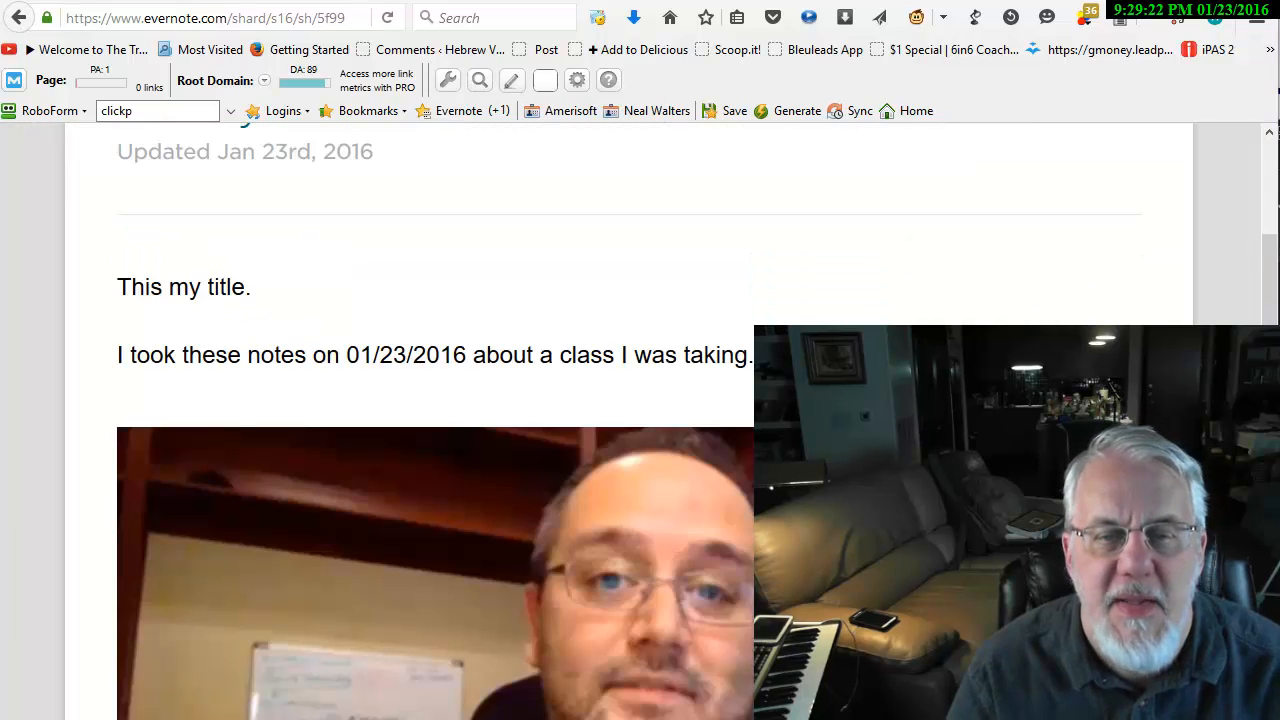
mouse_move(396, 250)
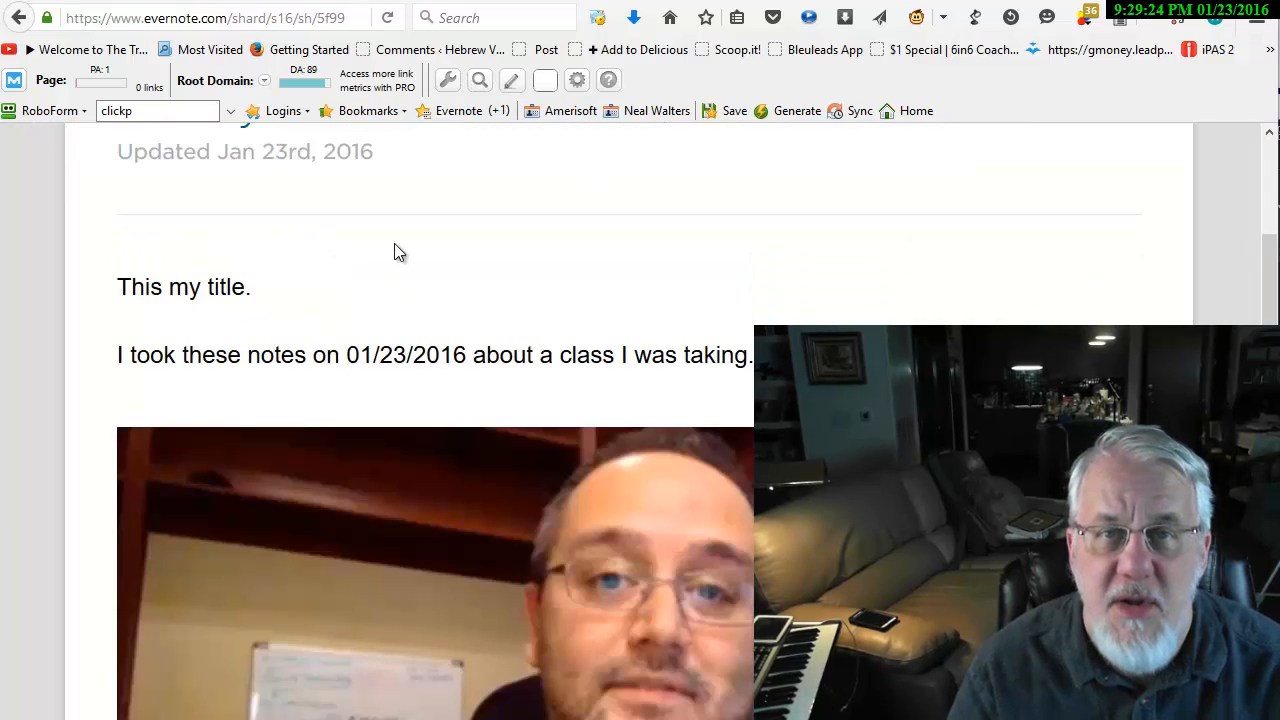
mouse_move(412, 204)
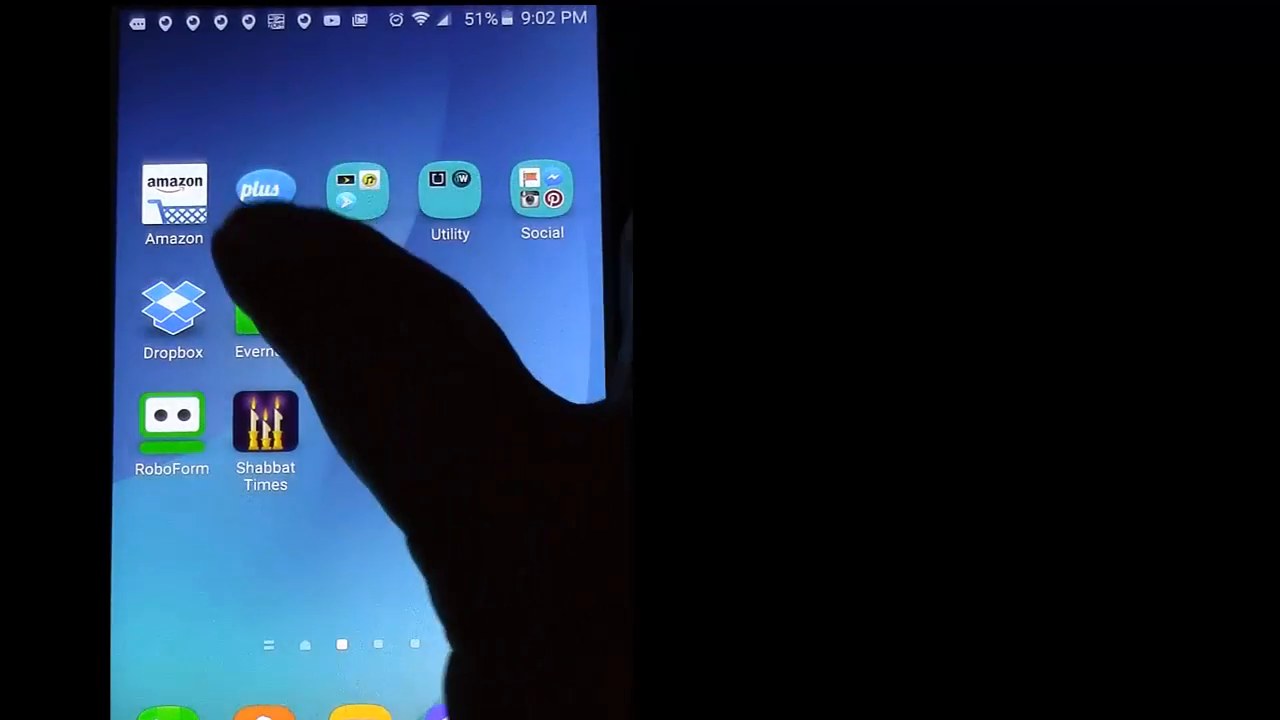
Step: Launch Evernote on the phone and start a note search
click(264, 310)
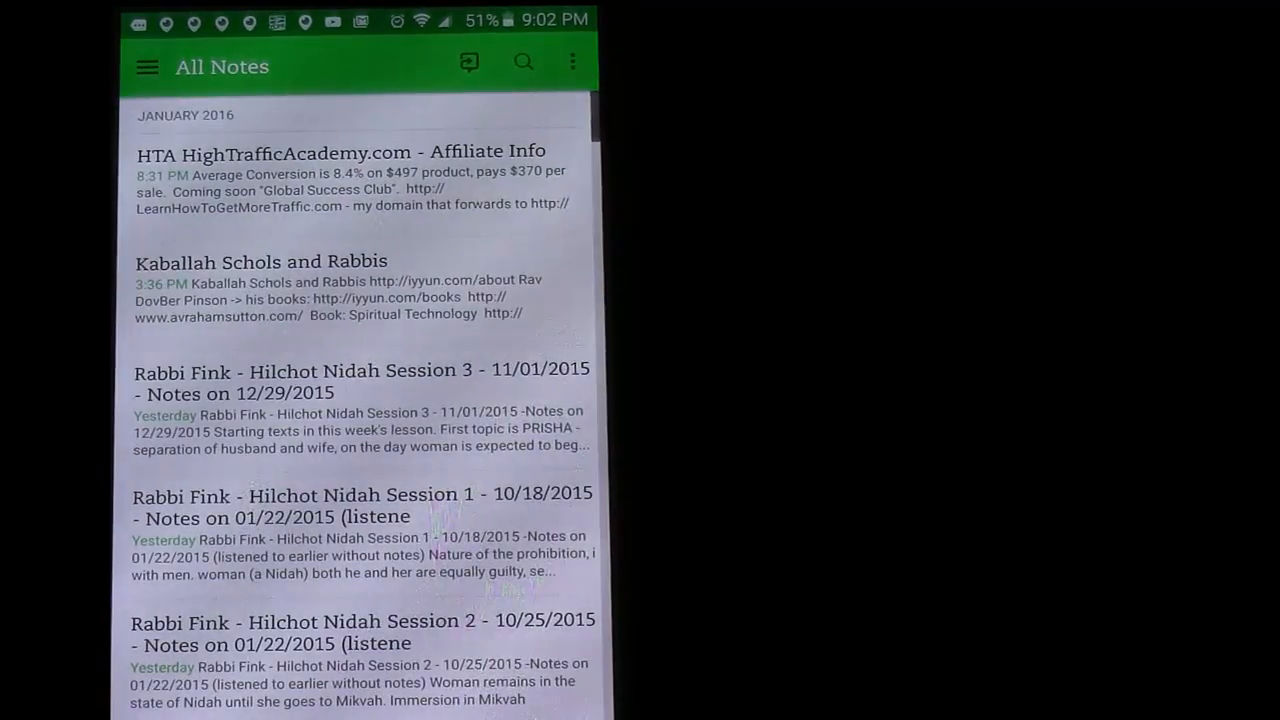
click(524, 62)
text(omg joe)
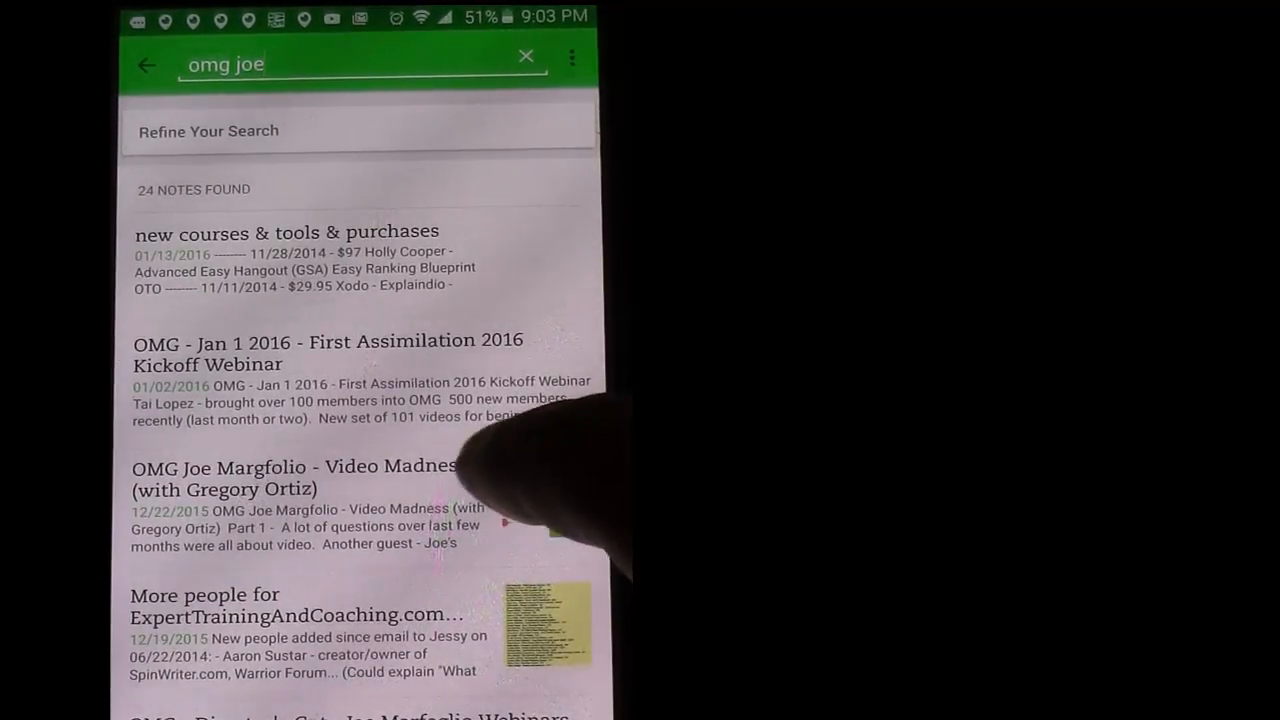
Step: Open the OMG Joe Margfolio result and scroll to its Top Tool for Views list
click(292, 476)
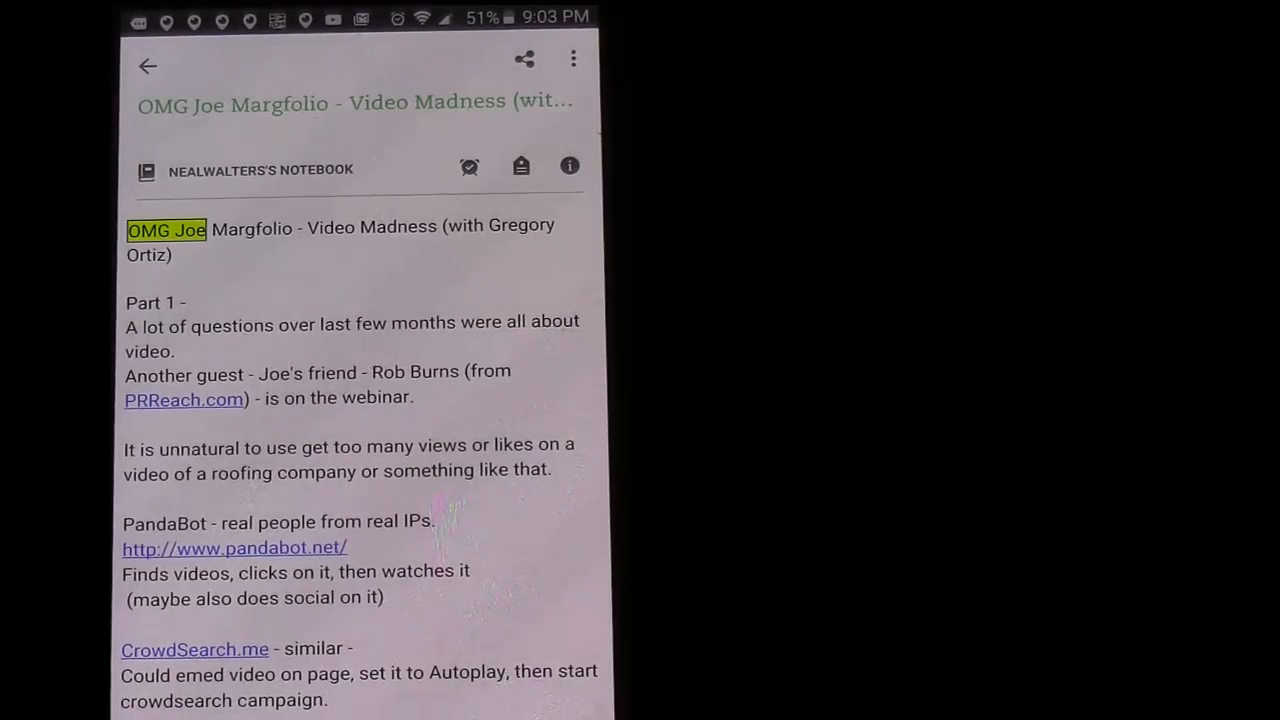
scroll(down, 3)
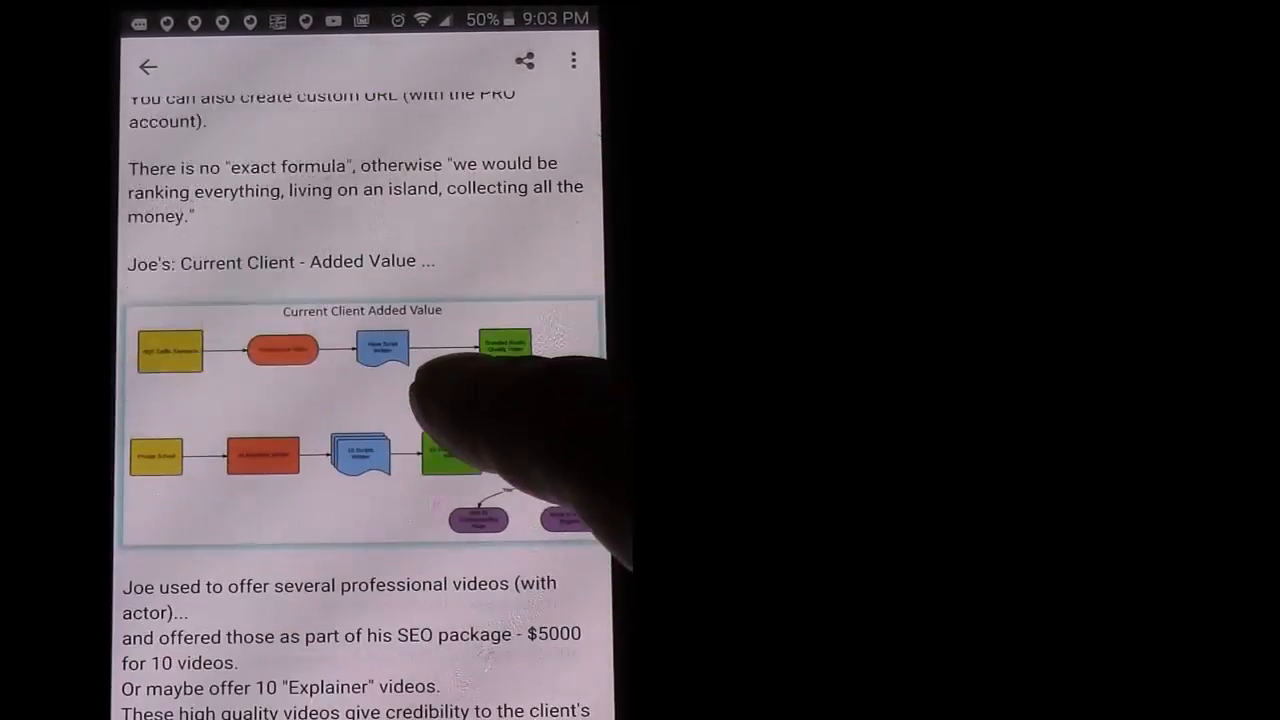
scroll(down, 3)
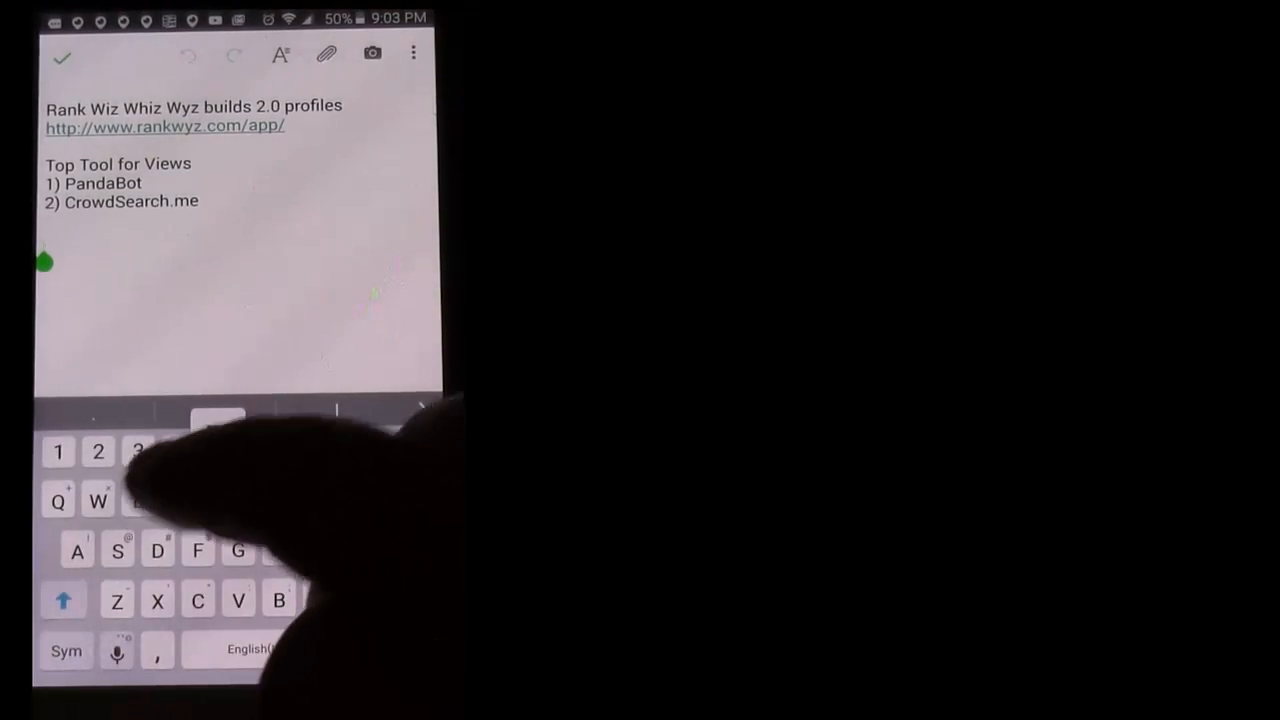
Step: Add a 'Test' line below CrowdSearch.me and save the note
text(Test)
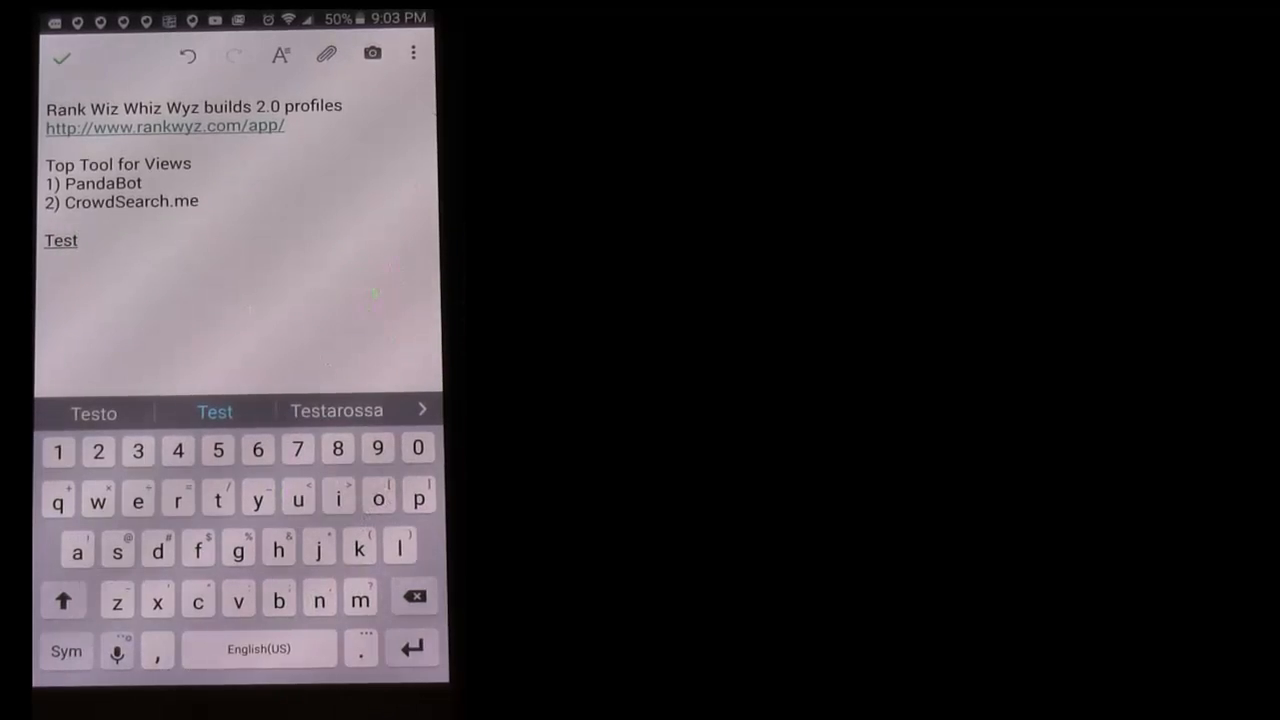
click(64, 600)
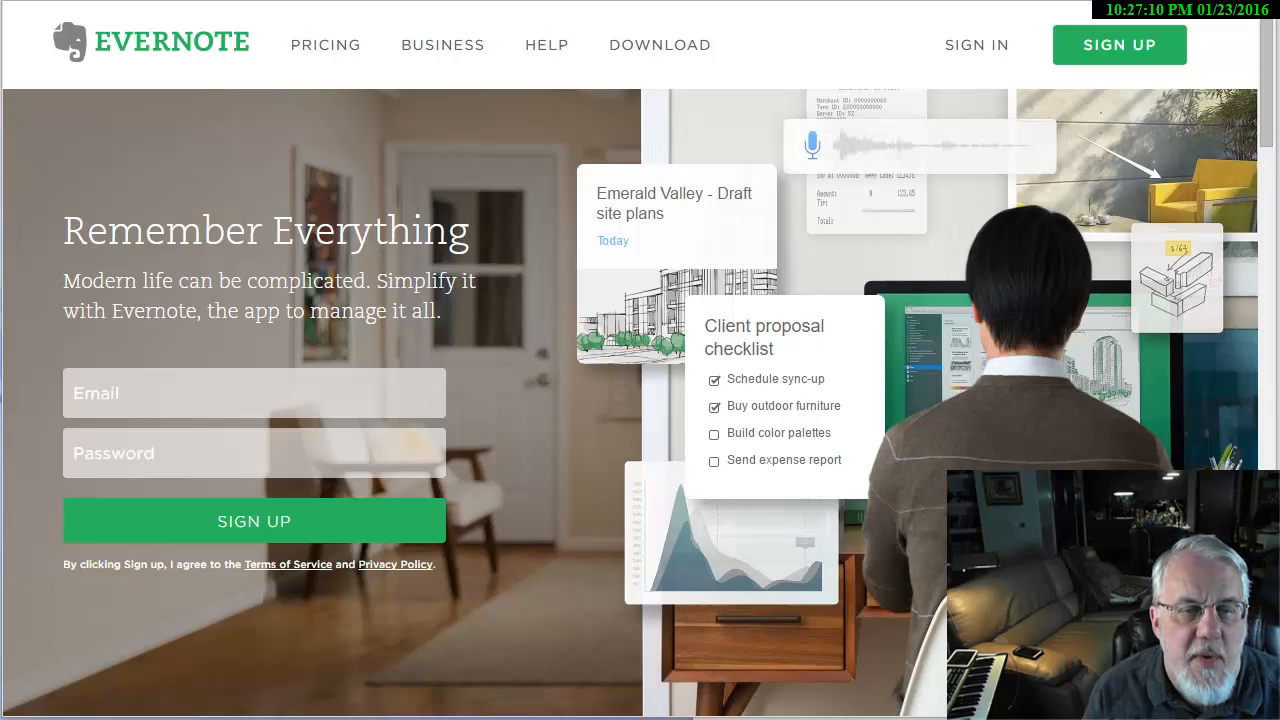
Step: Scroll to the pricing section showing Basic free, Plus $24.99, Premium $49.99 and Business
scroll(down, 3)
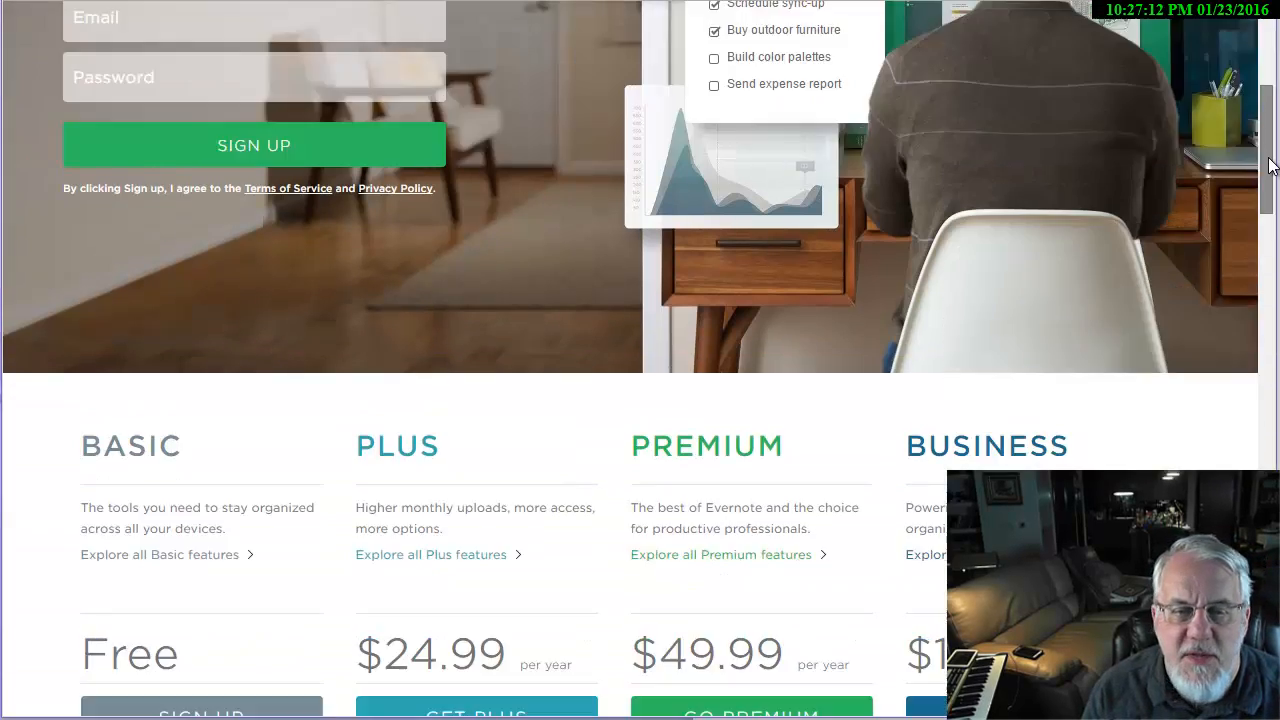
scroll(down, 3)
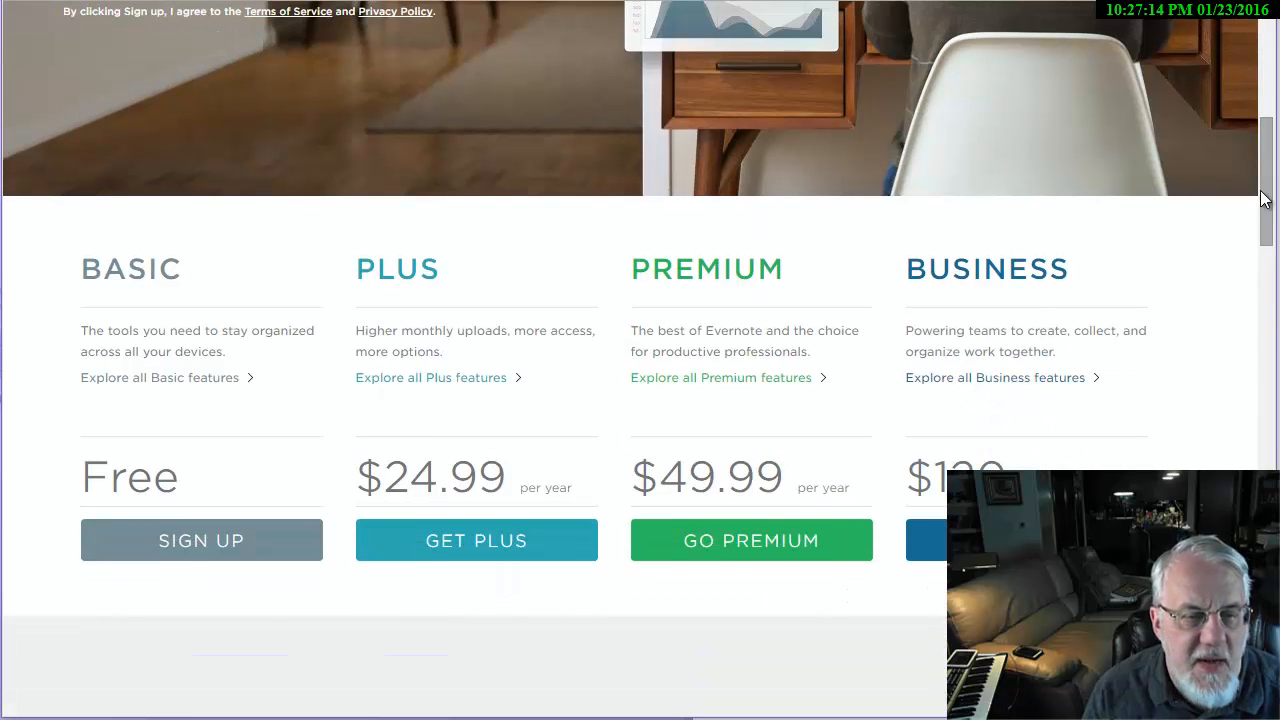
mouse_move(136, 396)
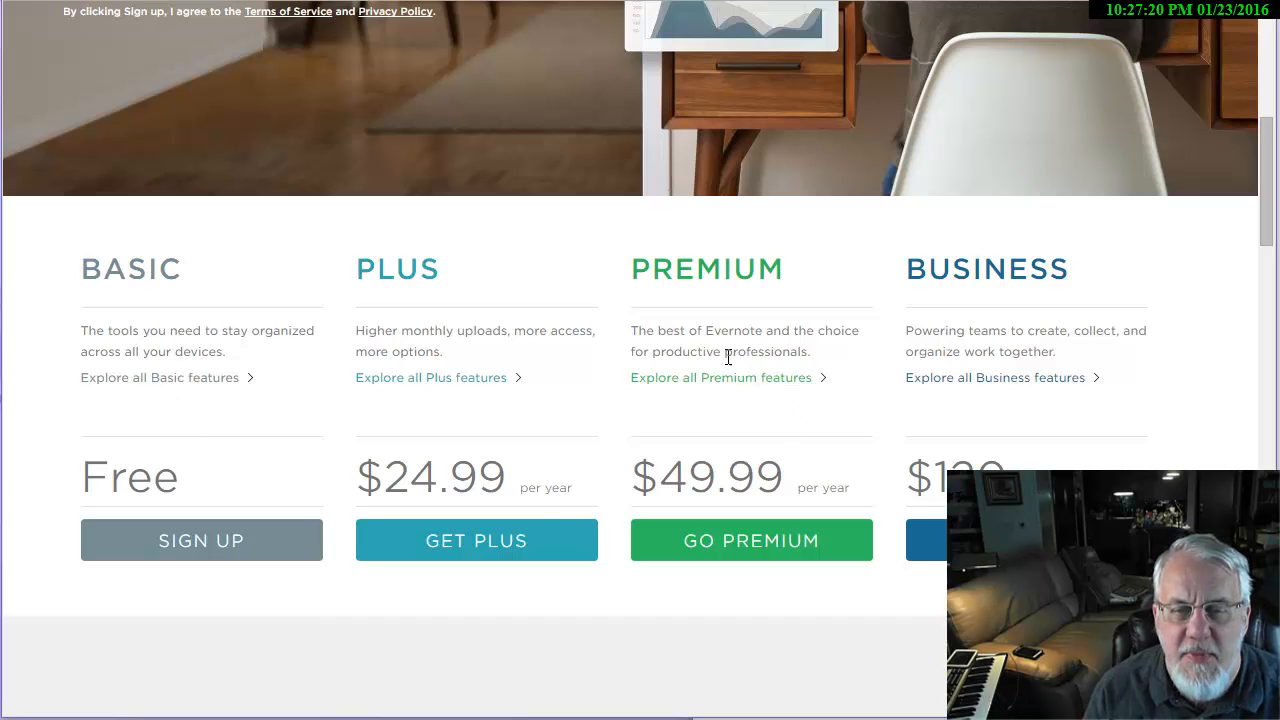
mouse_move(728, 352)
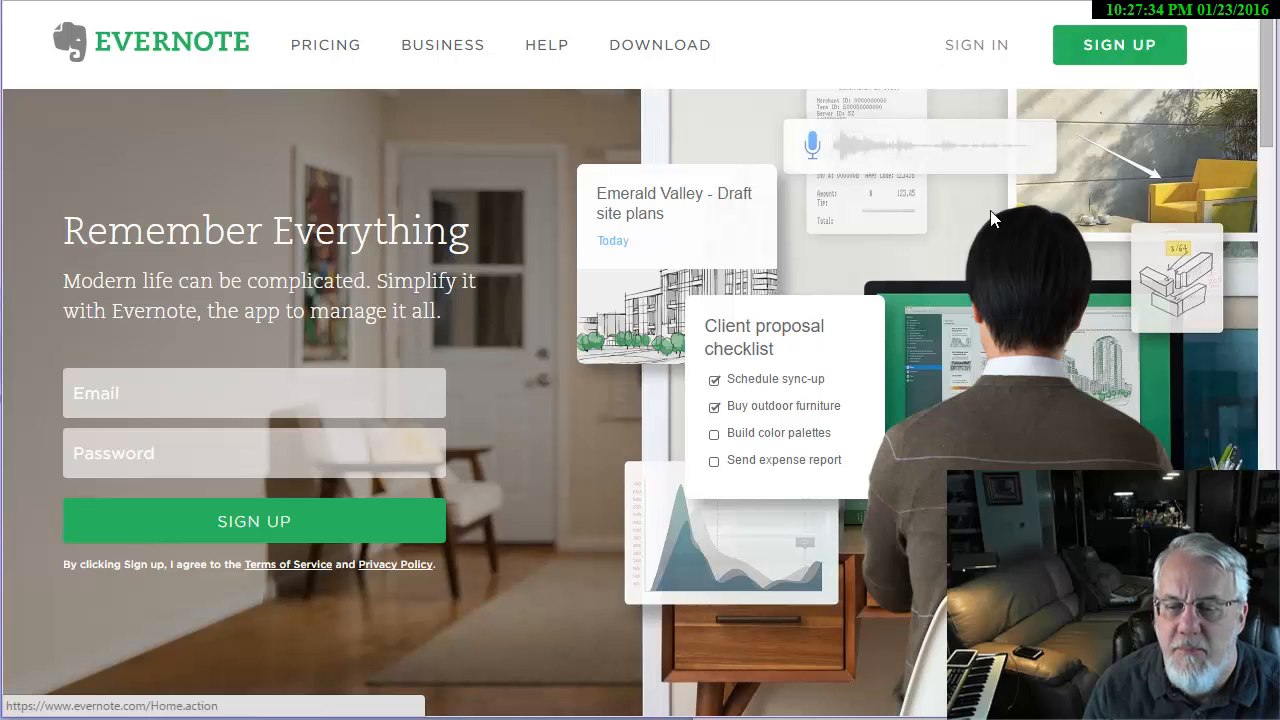
Step: Sign in to the Evernote Web account from the homepage header
click(976, 44)
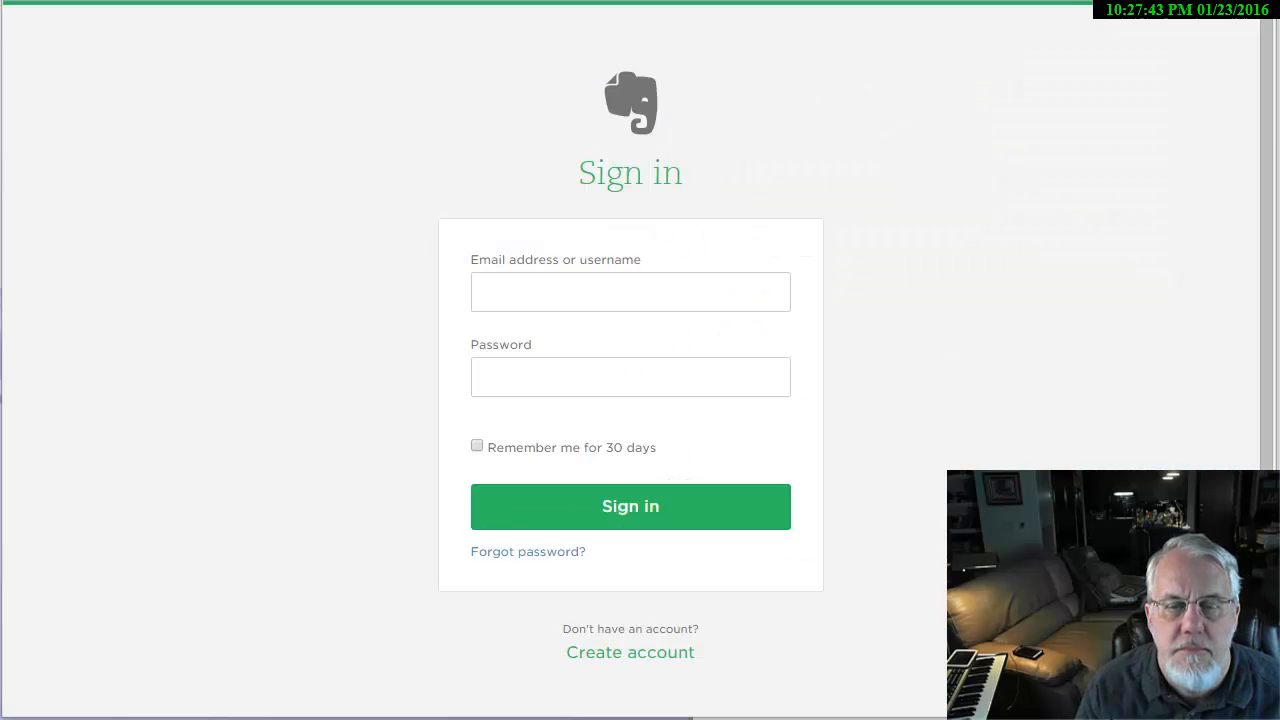
click(630, 506)
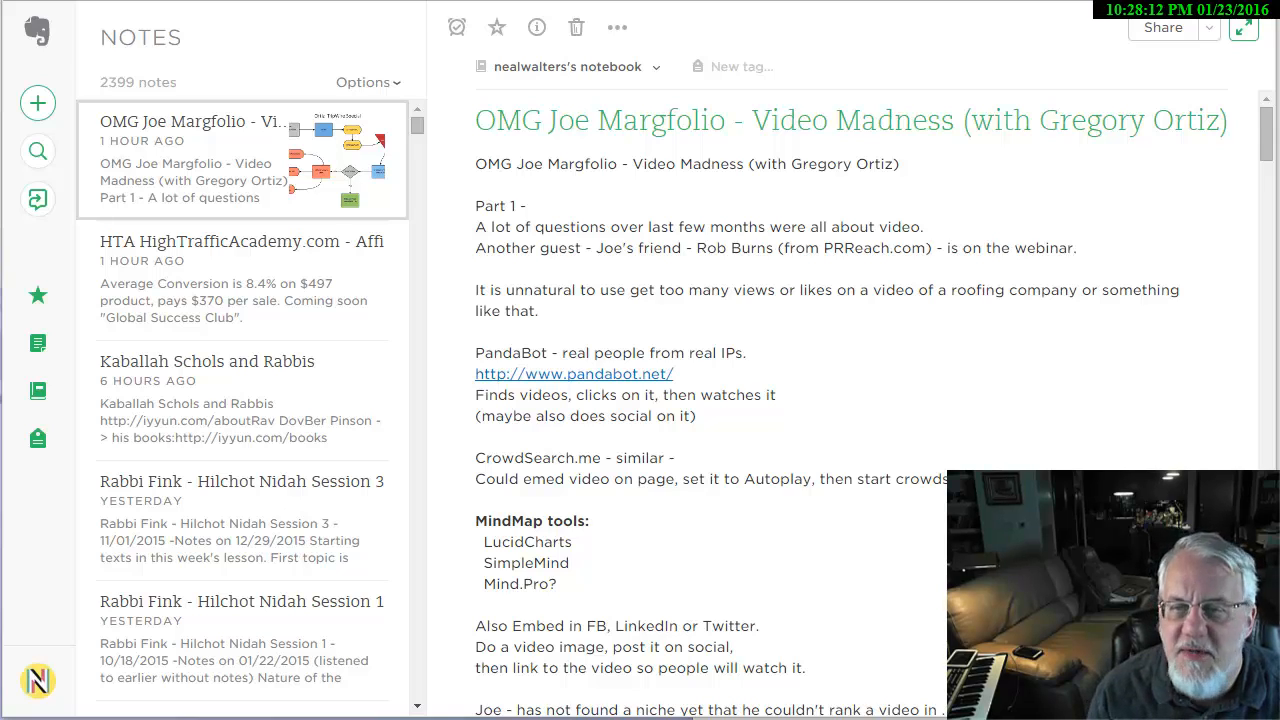
Step: View the OMG Joe Margfolio note down to its phone-added Test line and select the word Test
scroll(down, 3)
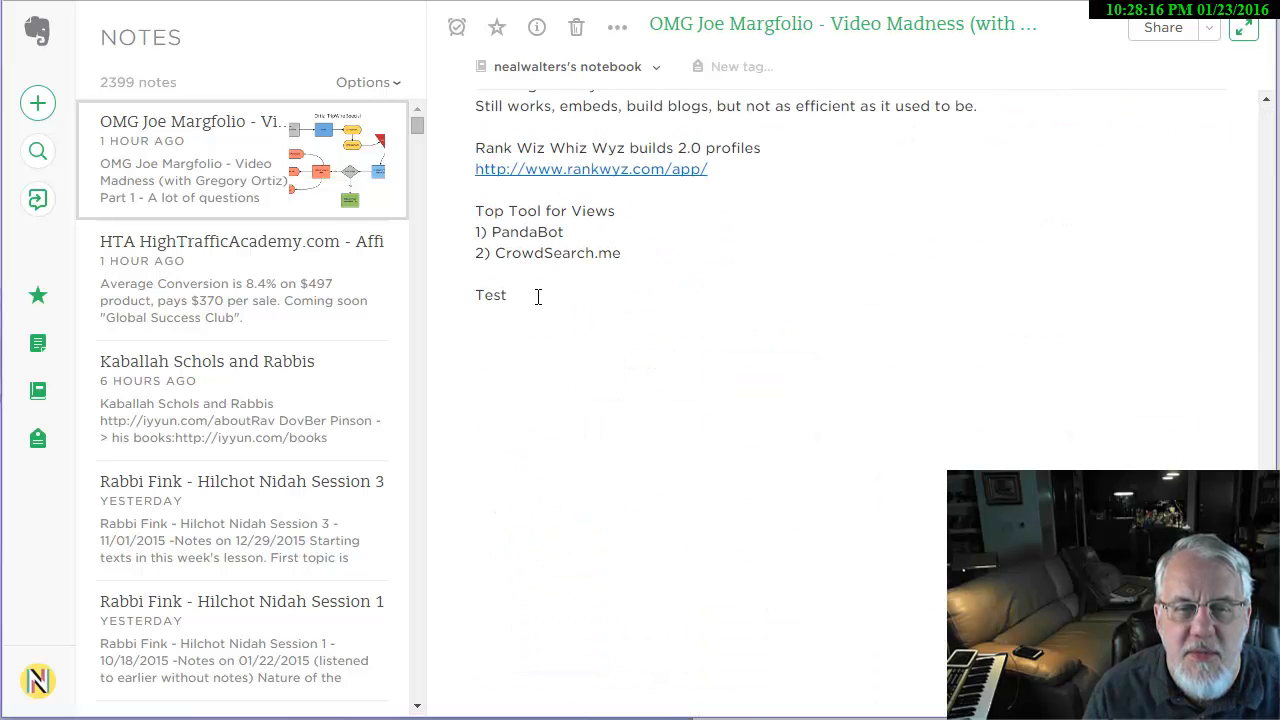
click(502, 294)
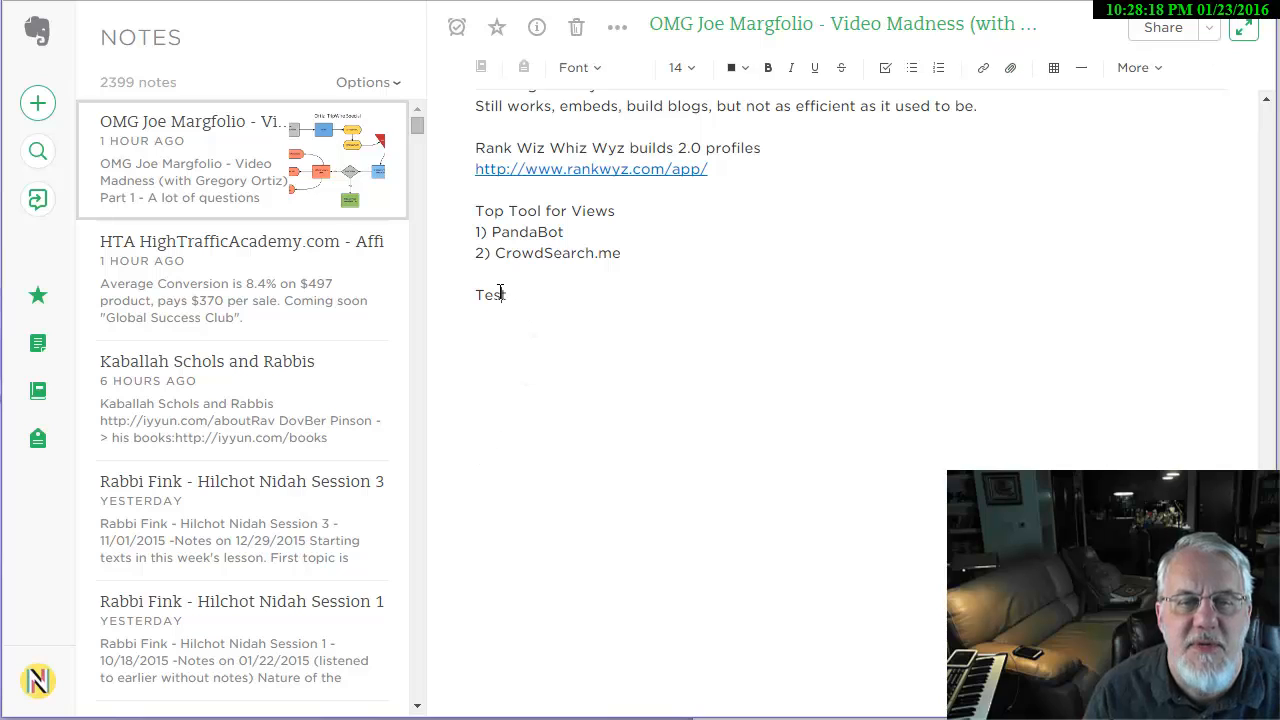
double_click(490, 294)
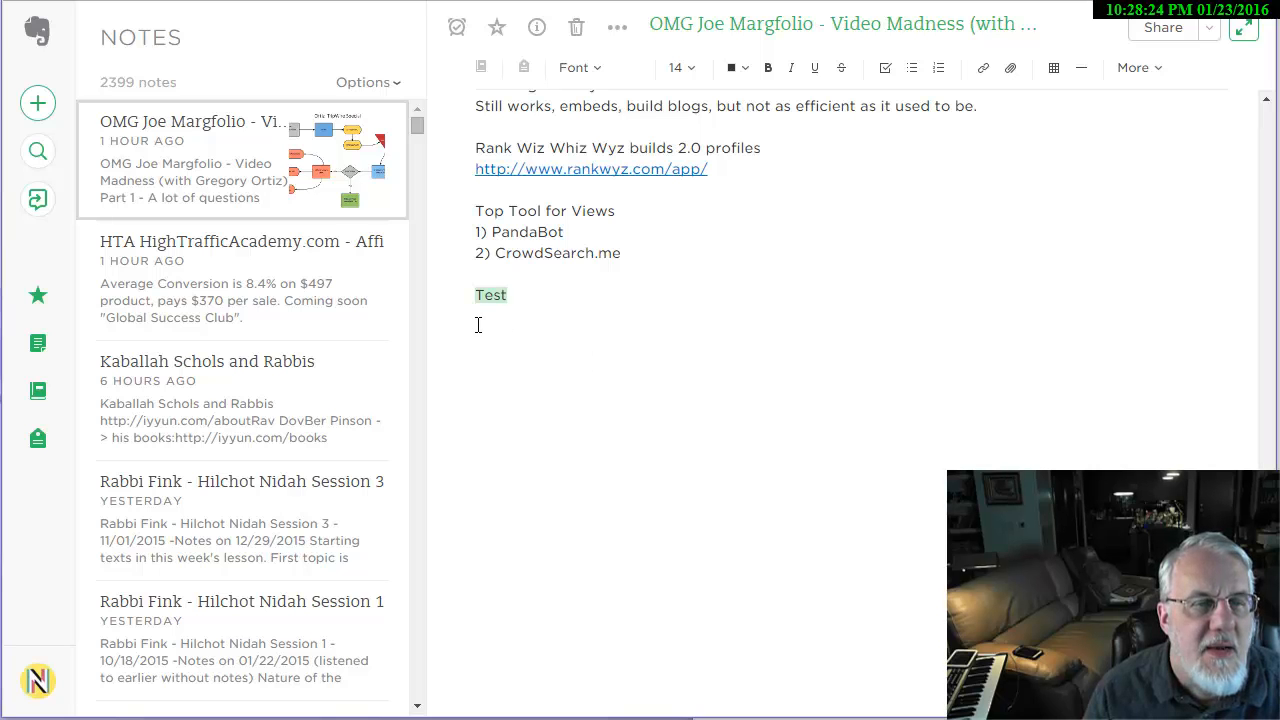
mouse_move(36, 104)
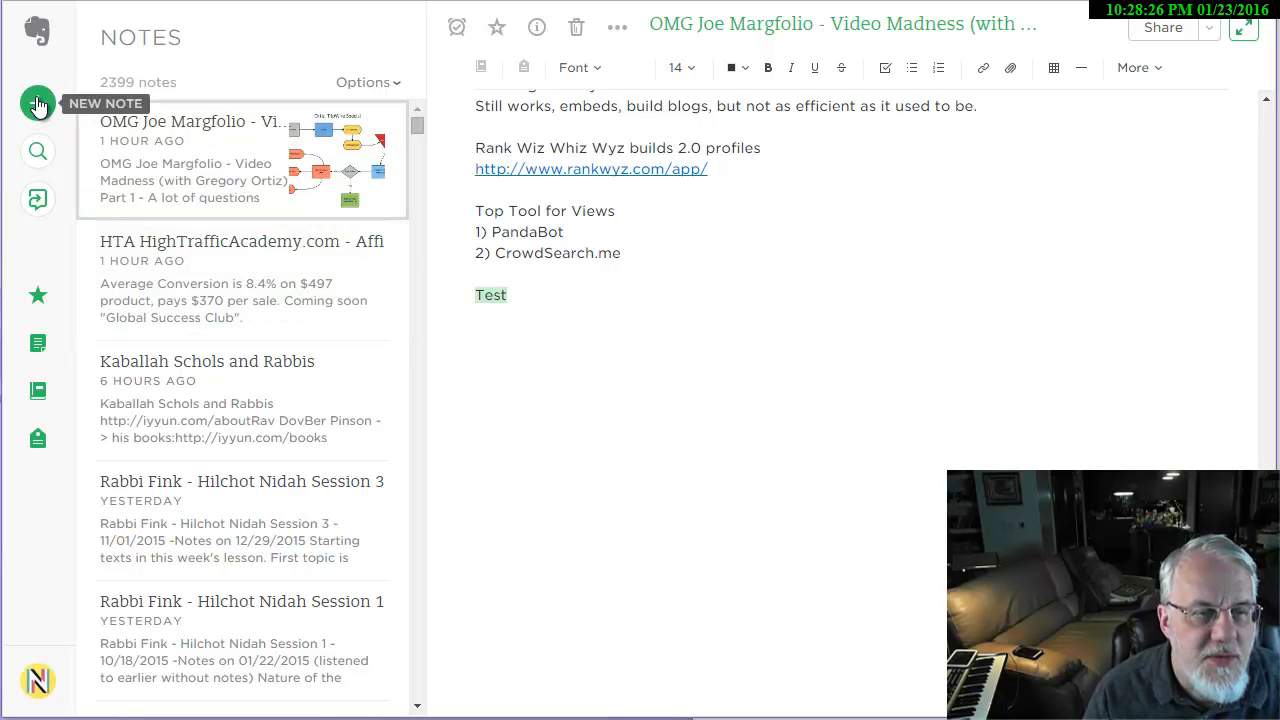
mouse_move(36, 438)
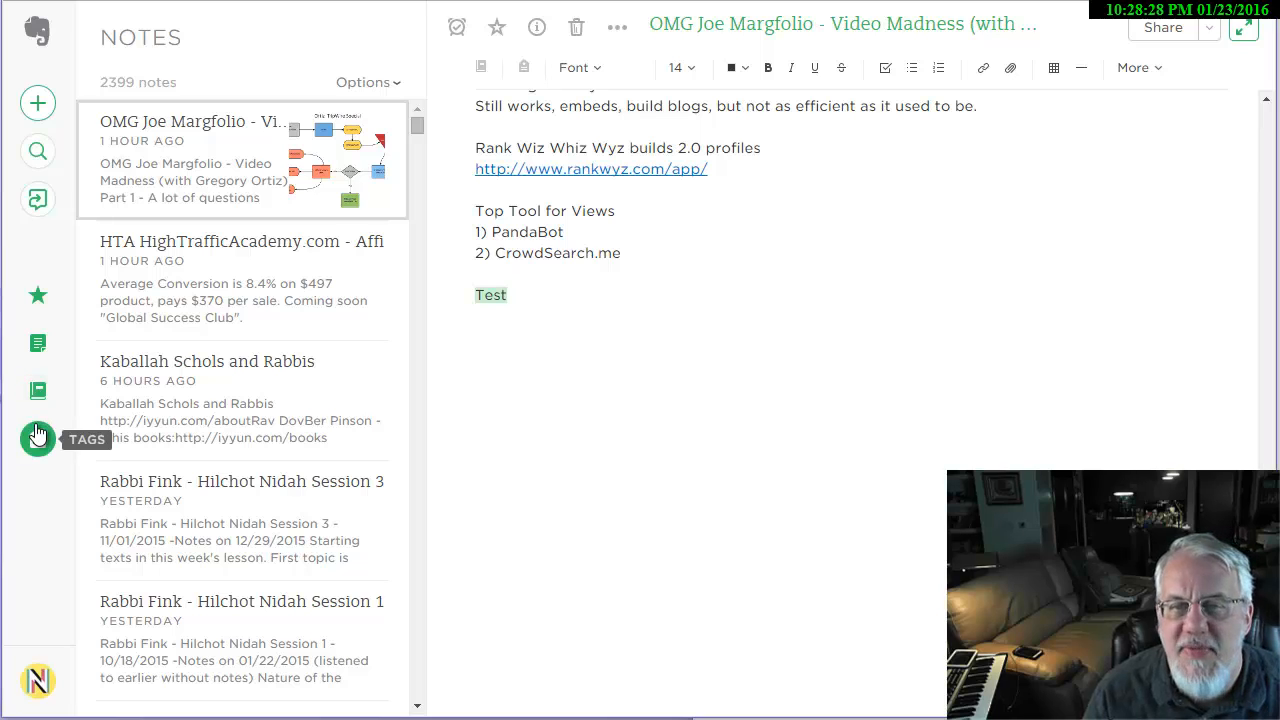
mouse_move(590, 464)
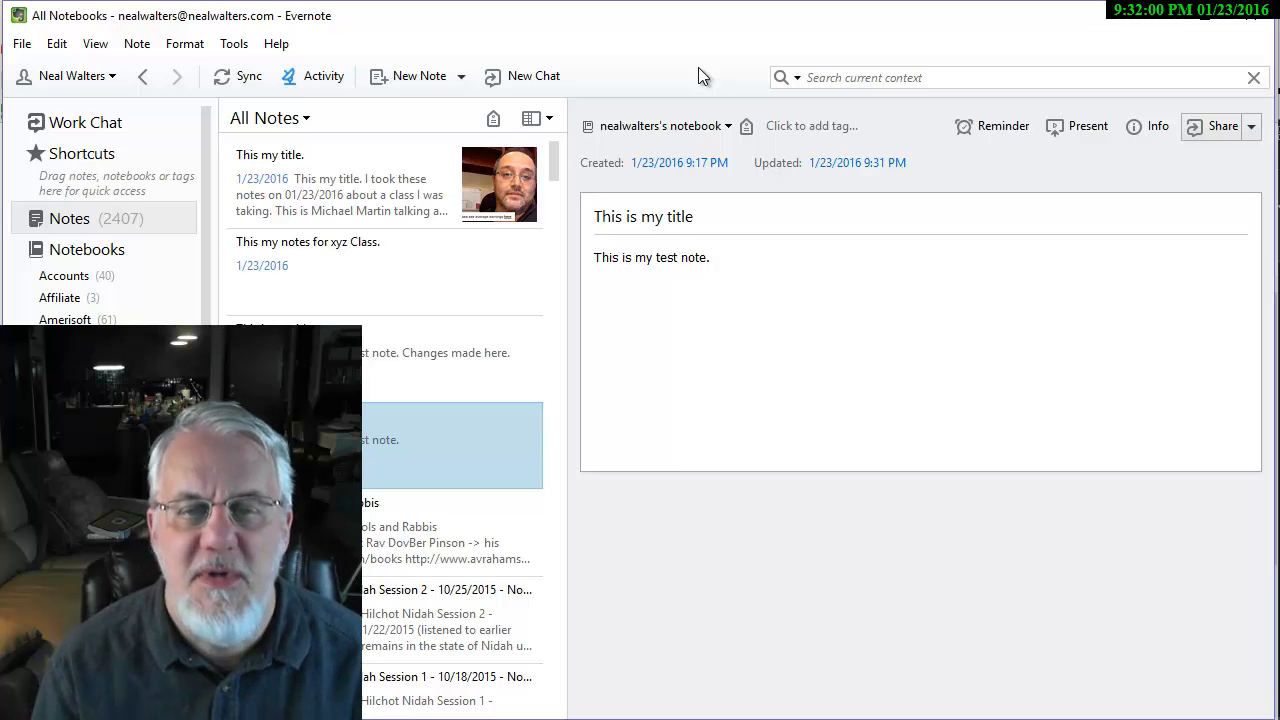
Step: Add the line 'xyz Bank - account# 1234578' below 'This is my test note.'
click(760, 256)
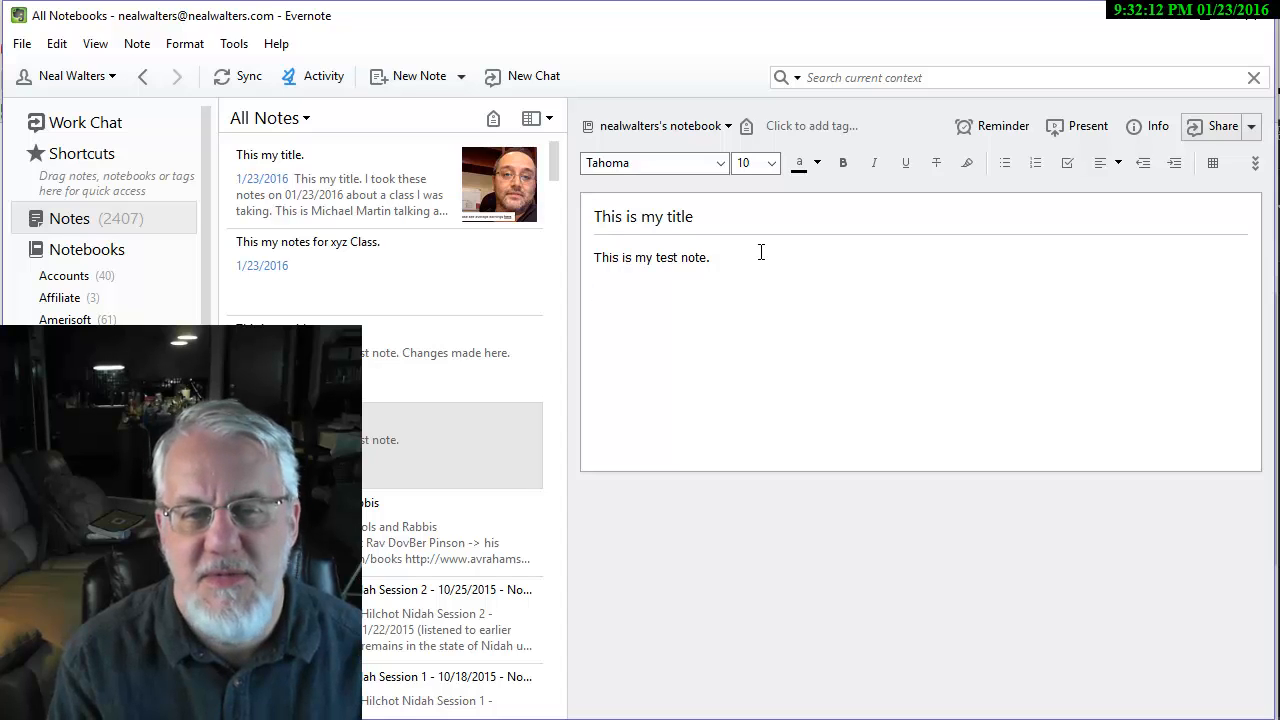
text(xyz Bank - account#)
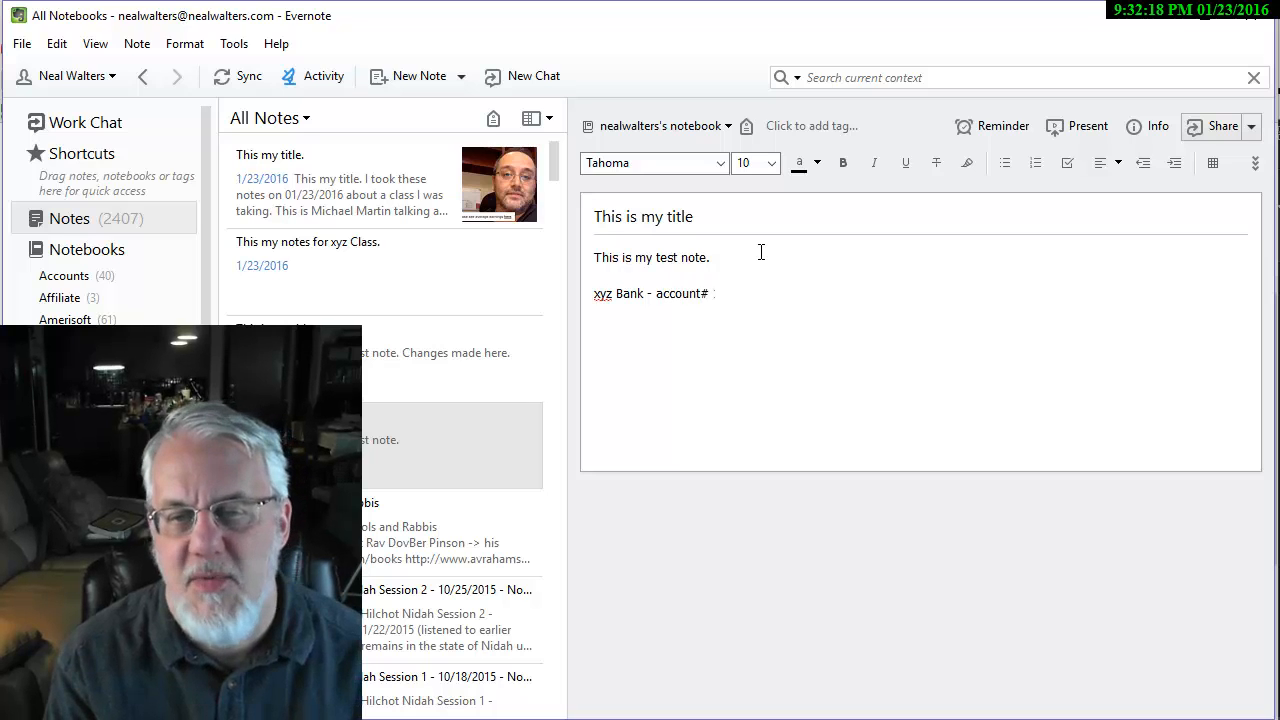
text(12345)
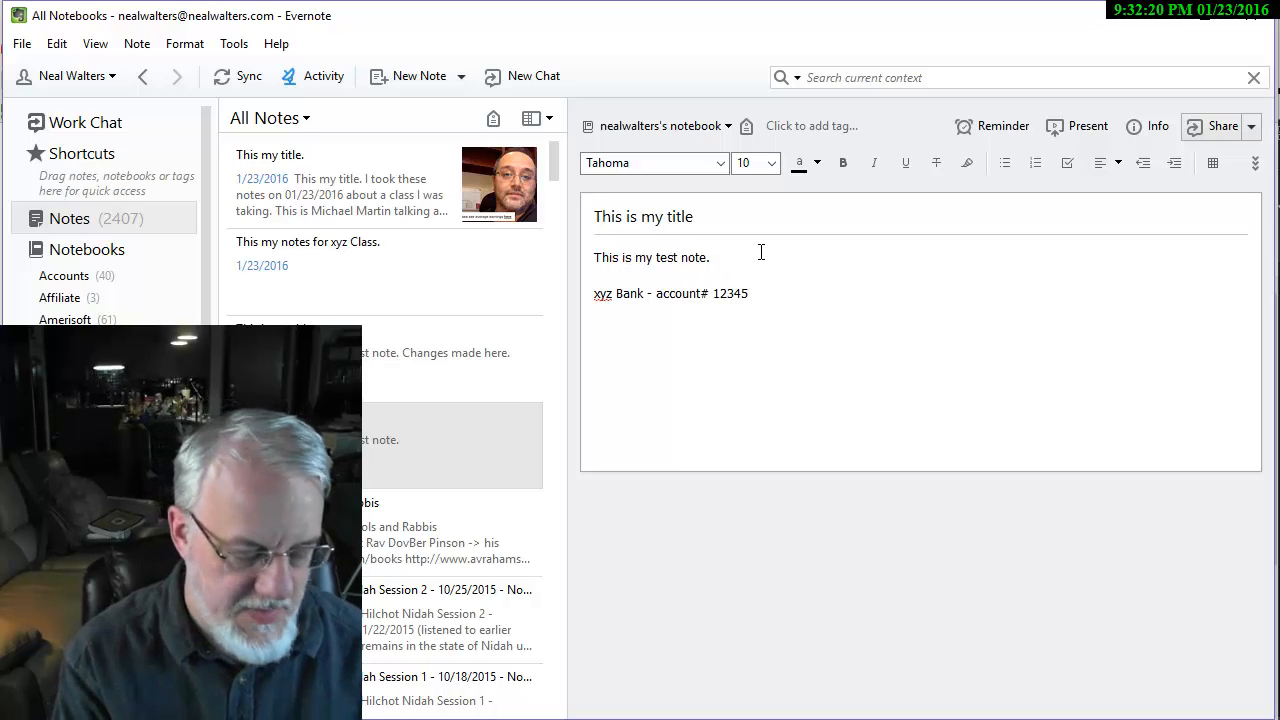
right_click(670, 292)
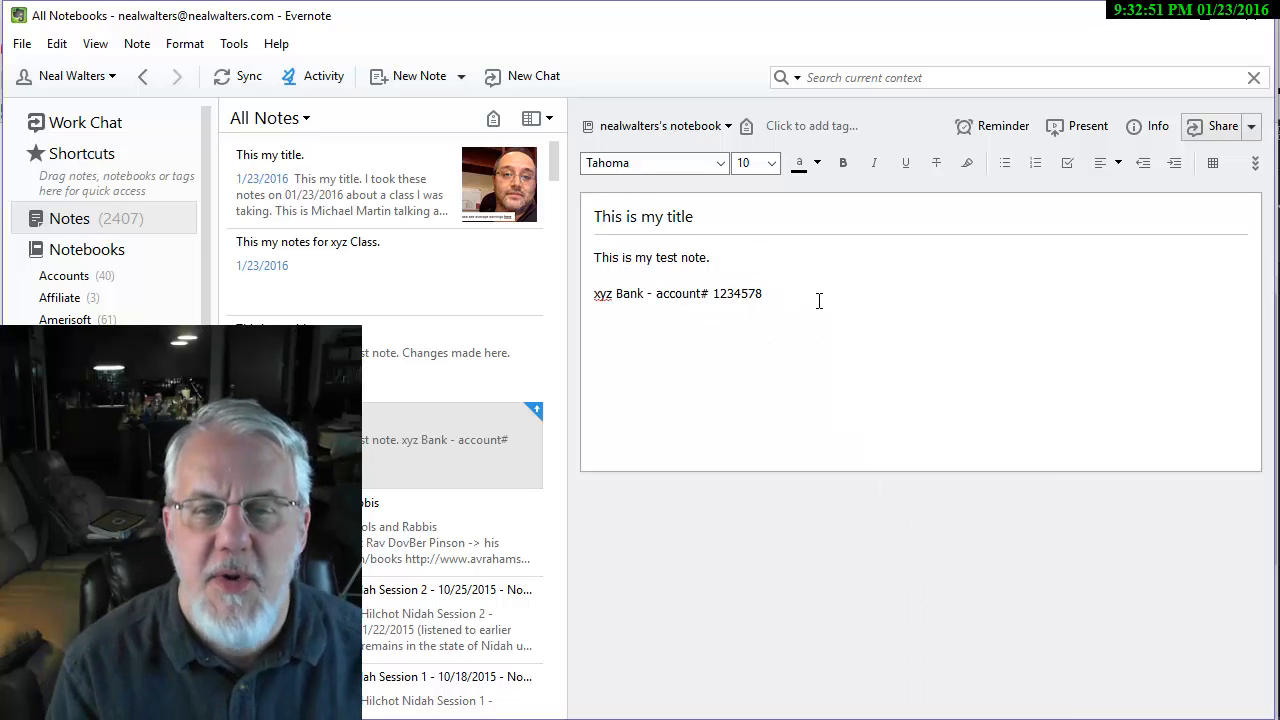
Step: Choose Encrypt Selected Text for the 'xyz Bank - account# 1234578' line, bringing up the passphrase prompt
right_click(678, 292)
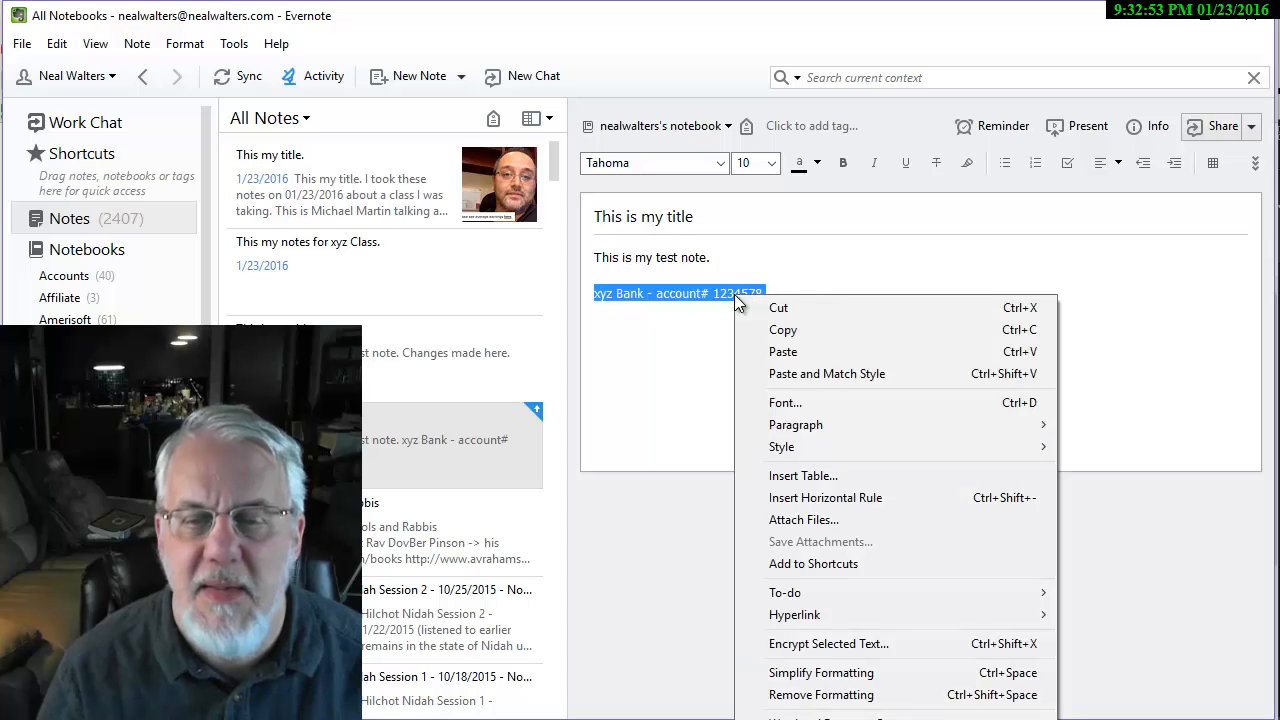
mouse_move(804, 520)
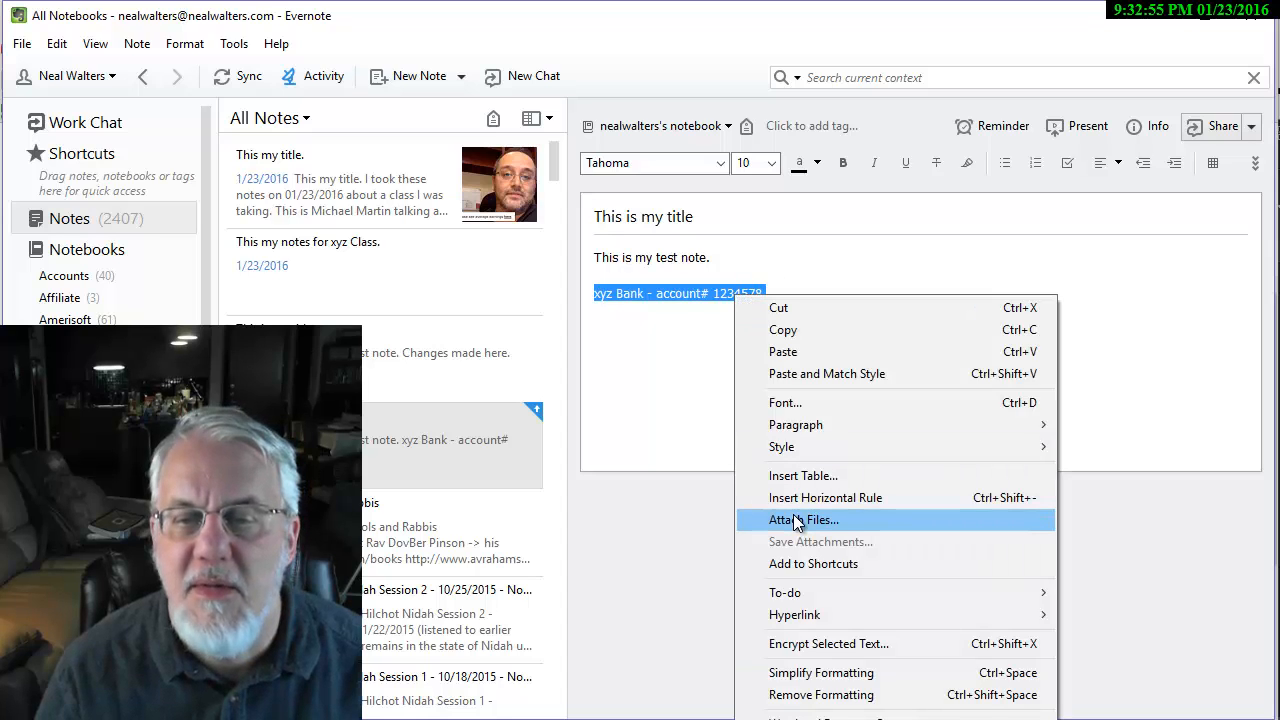
mouse_move(810, 644)
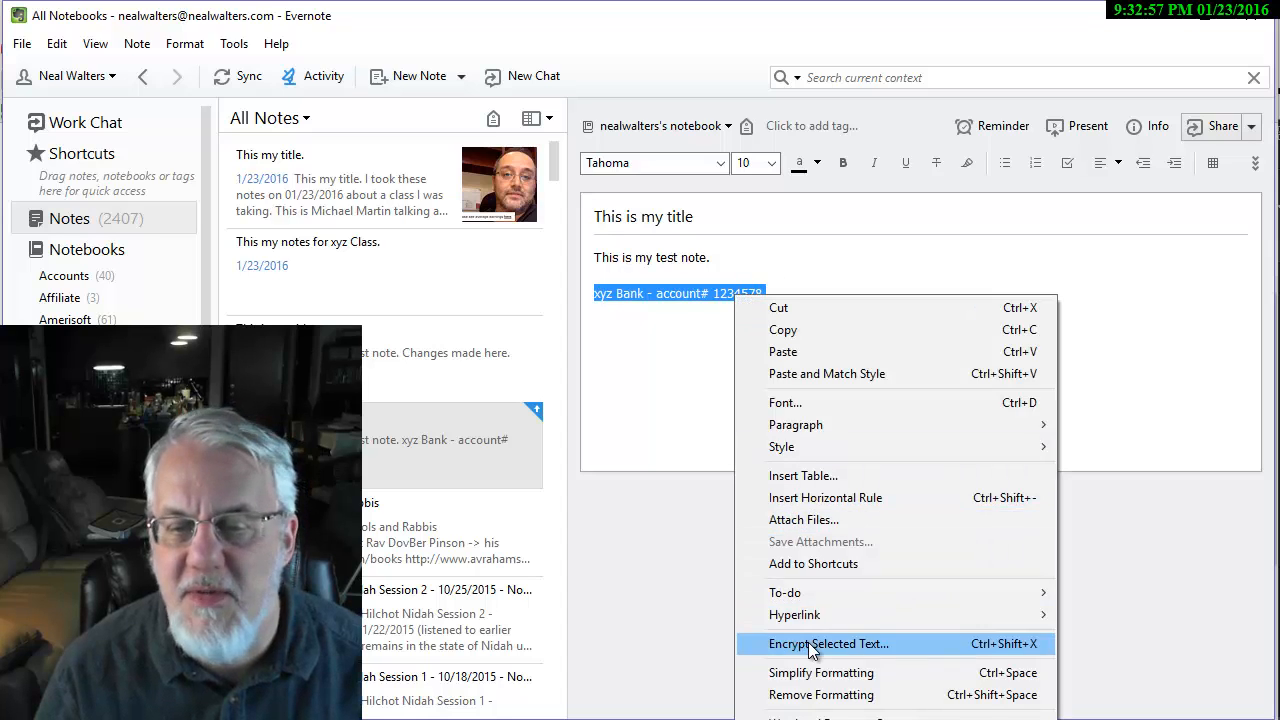
click(828, 644)
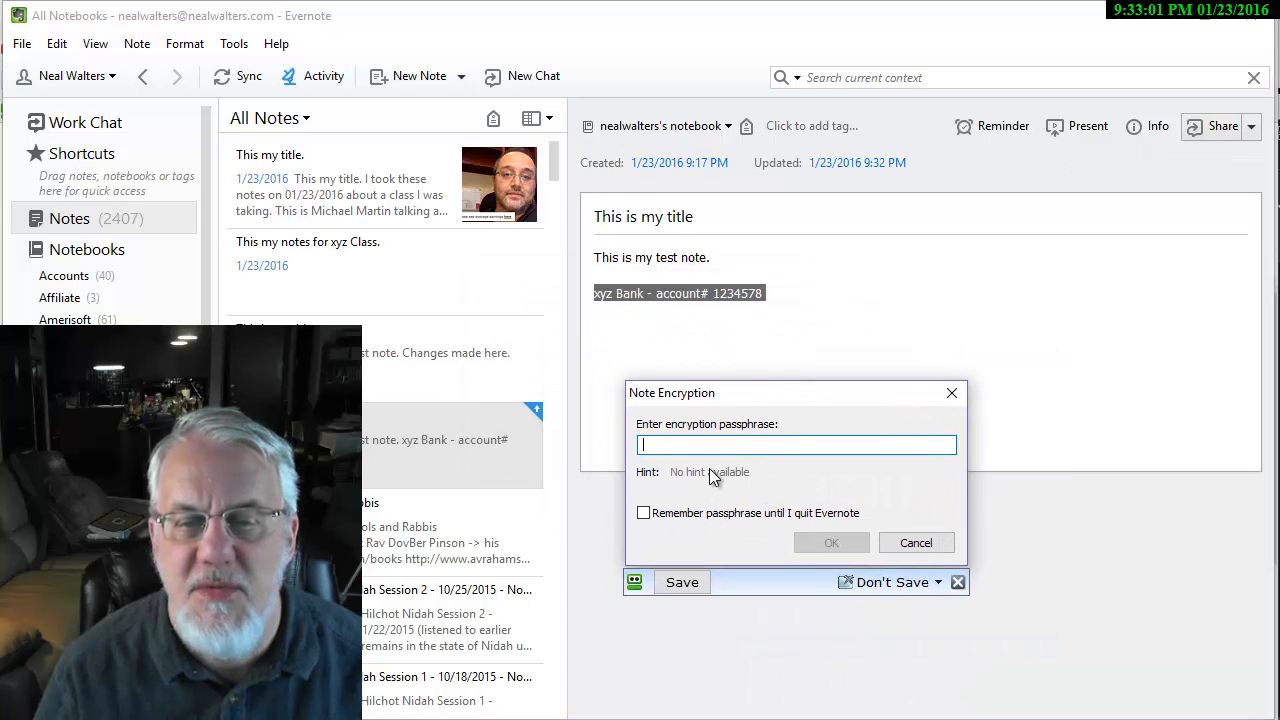
mouse_move(738, 476)
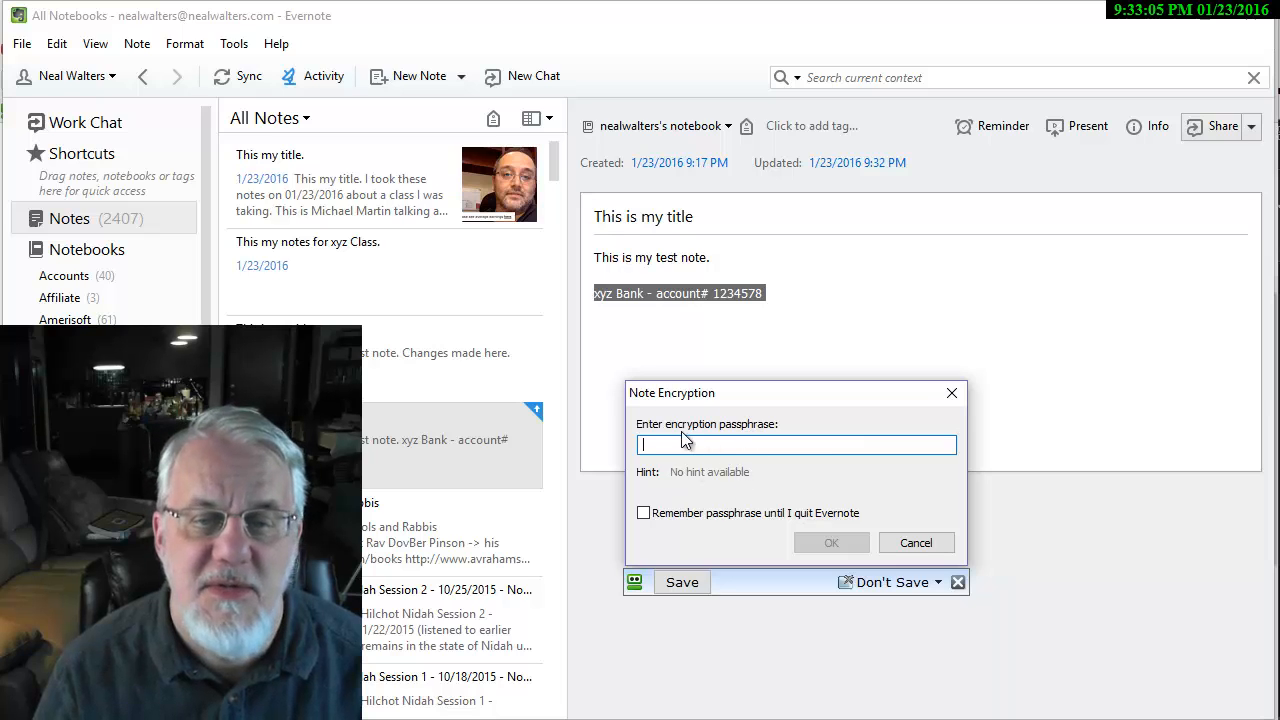
mouse_move(812, 444)
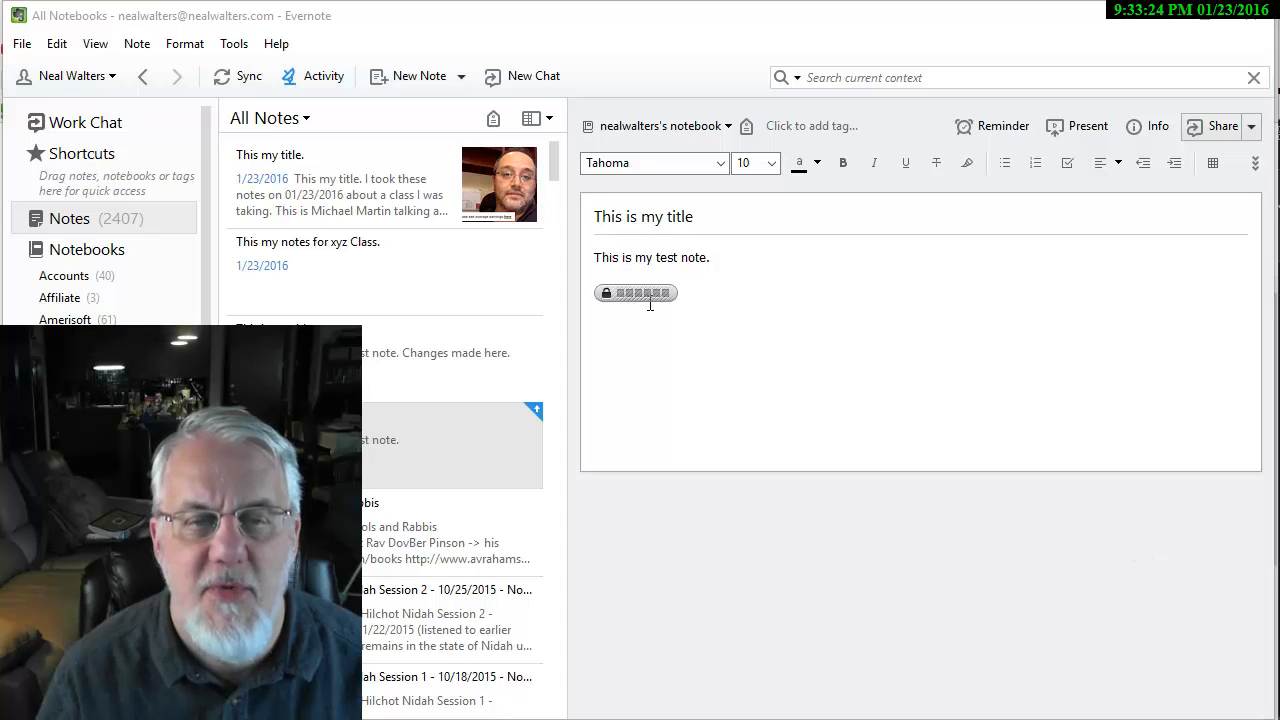
Step: Choose Show Encrypted Text on the encrypted account block, bringing up the Note Decryption prompt
click(452, 444)
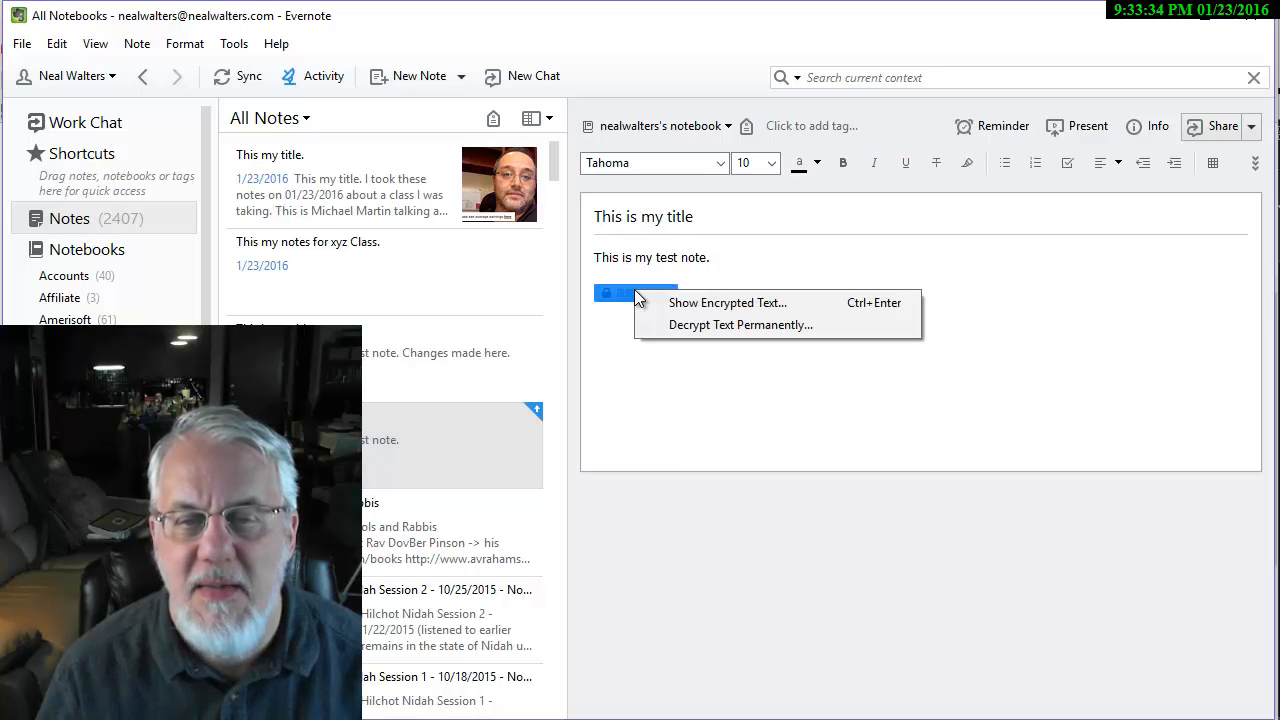
mouse_move(728, 302)
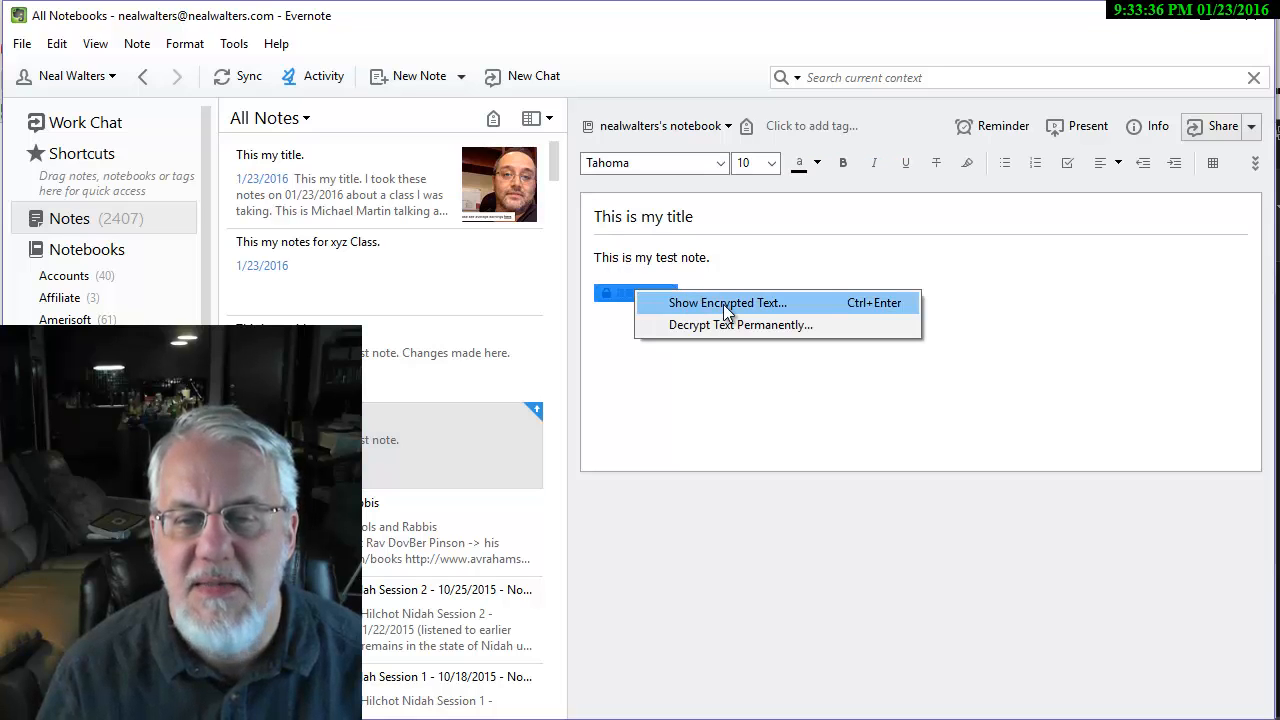
click(728, 302)
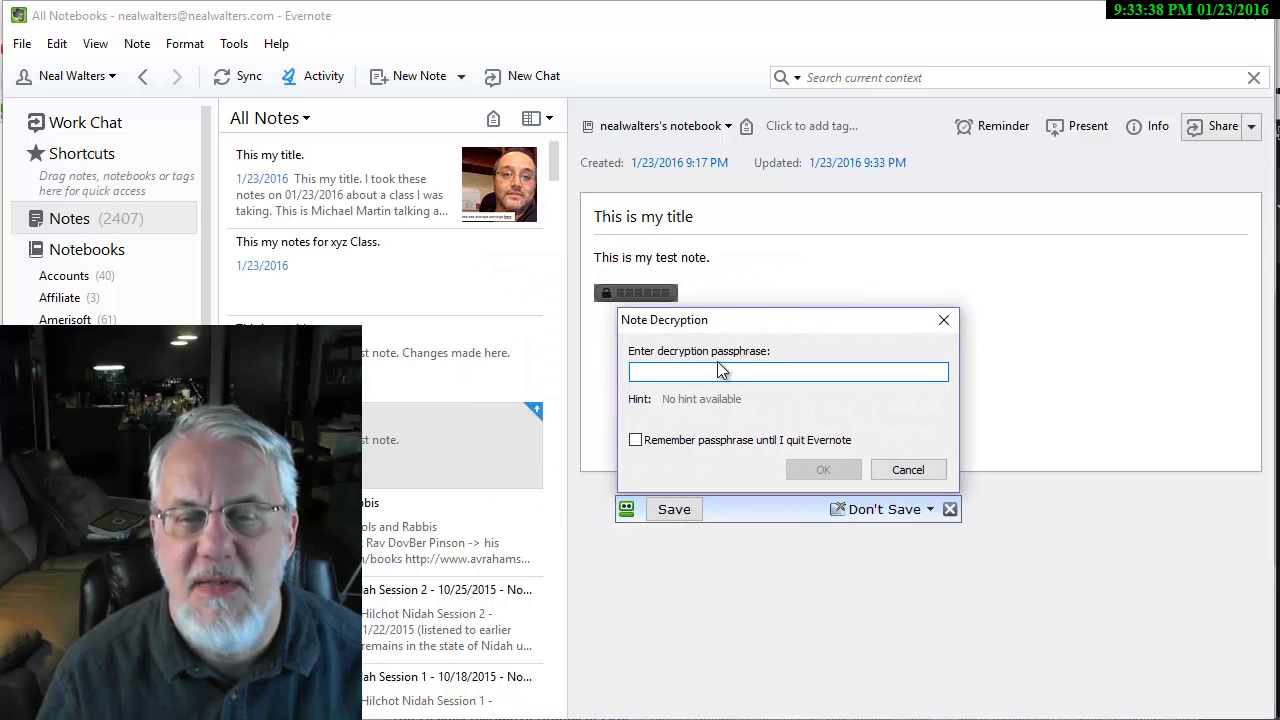